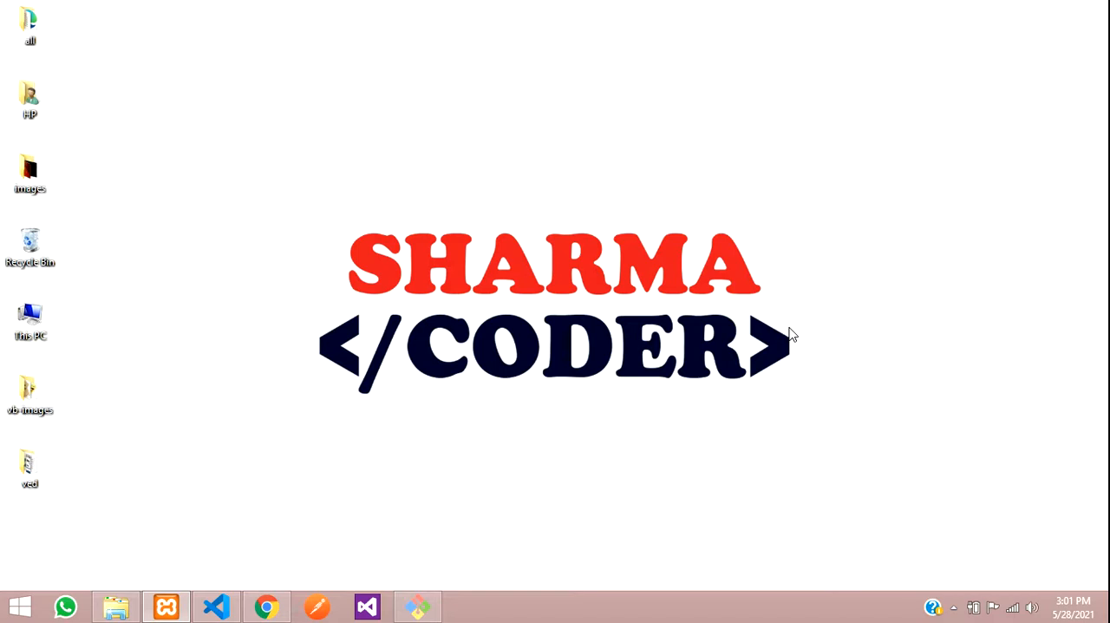
pyautogui.moveTo(445, 475)
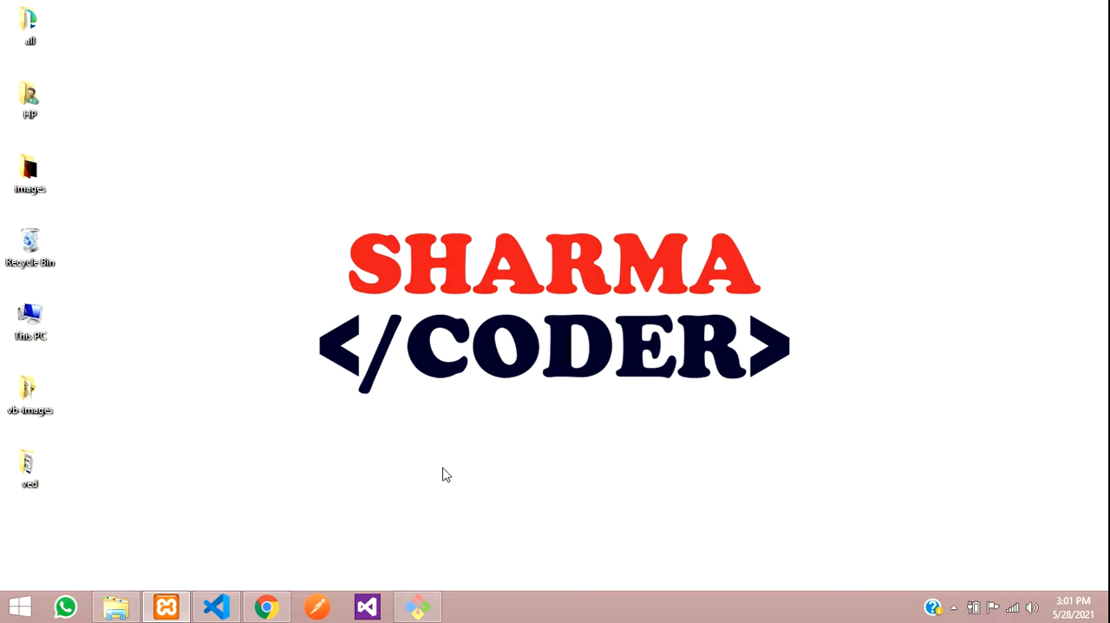
# View the admin Products page listing Redmi Note 7 pro, then switch to the project code
pyautogui.click(267, 606)
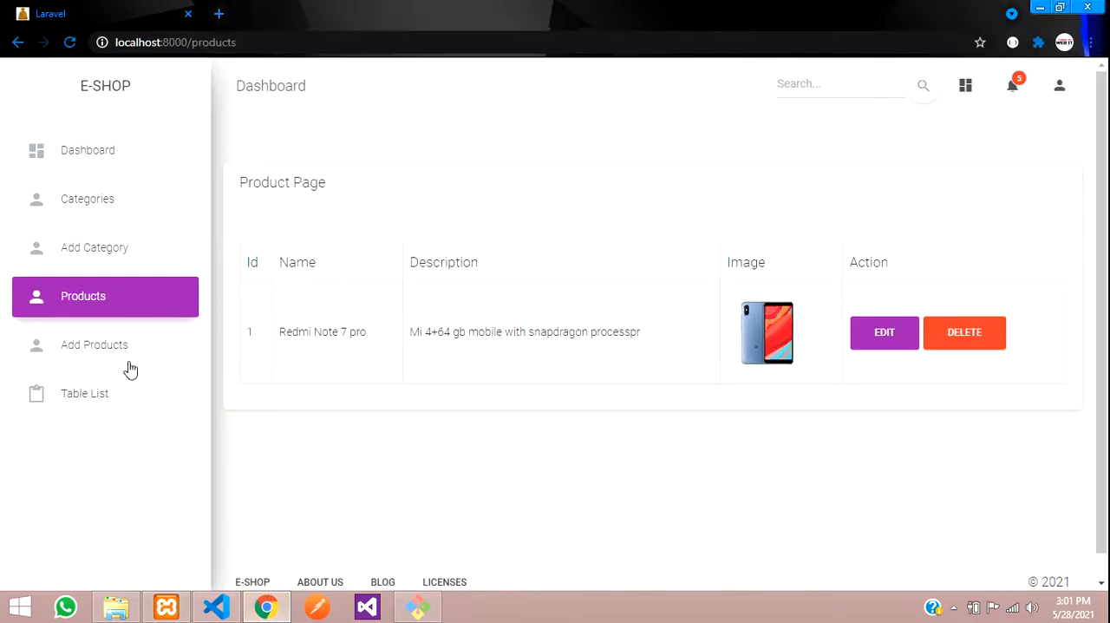
pyautogui.click(94, 344)
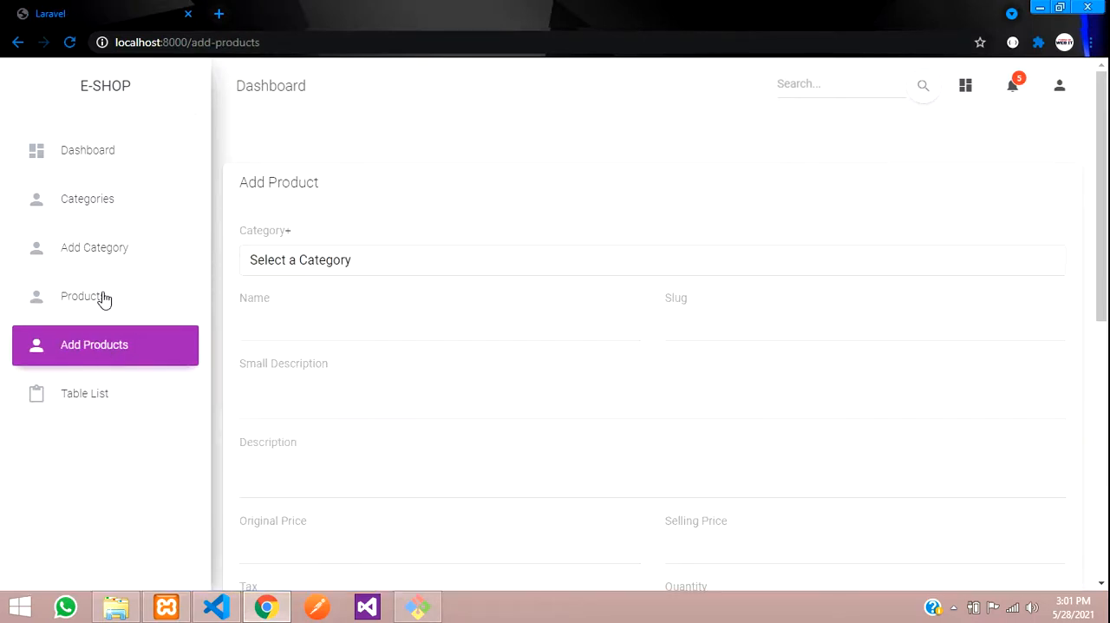
pyautogui.click(83, 295)
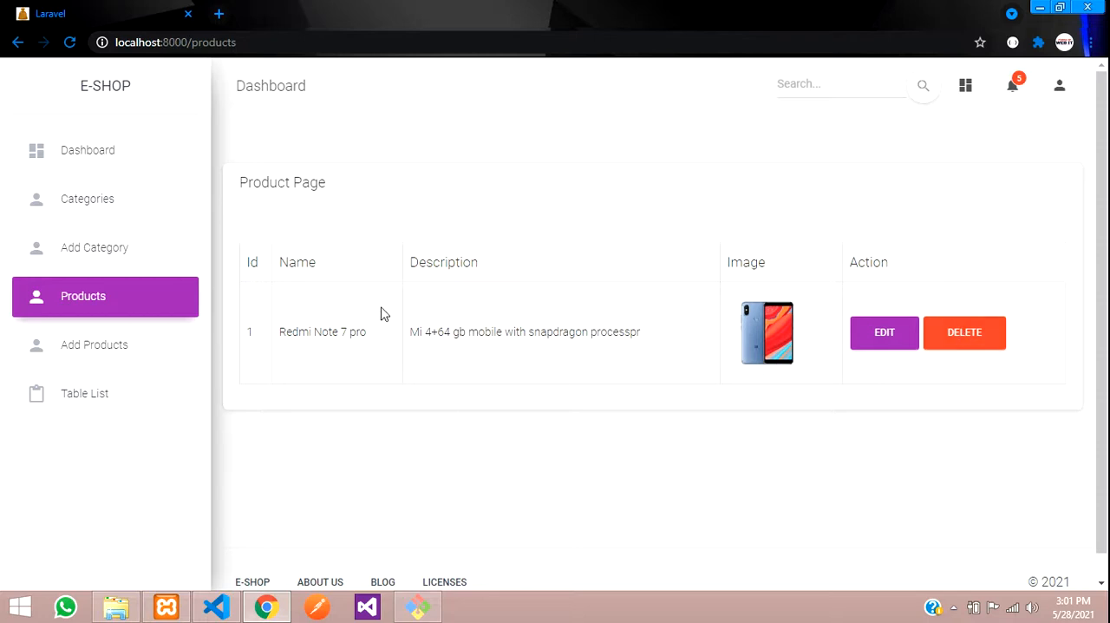
pyautogui.moveTo(87, 197)
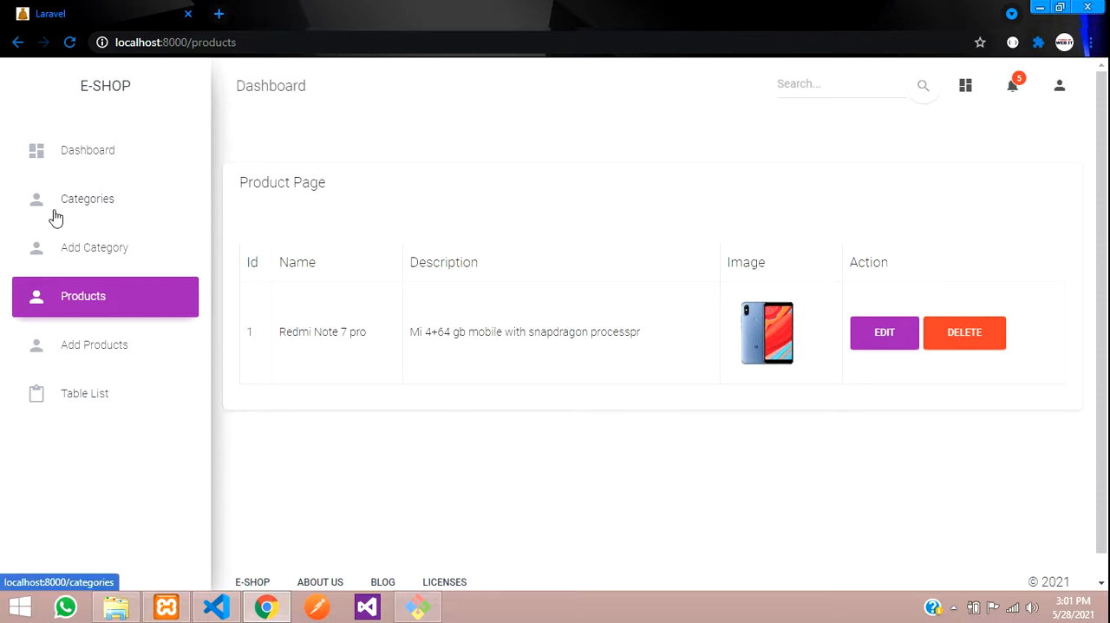
pyautogui.moveTo(482, 326)
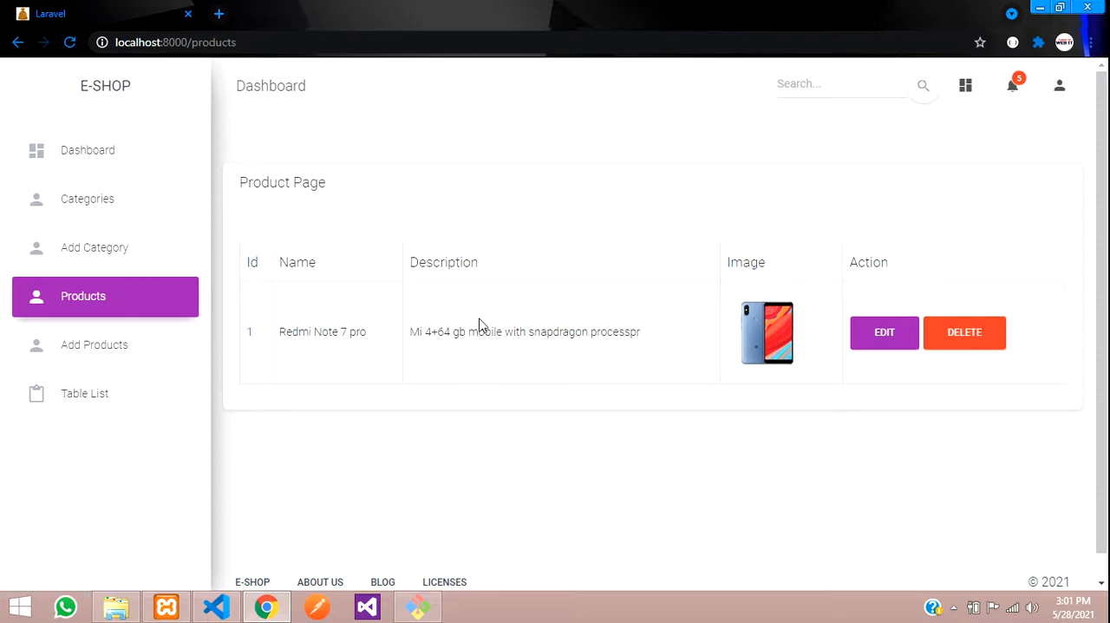
pyautogui.moveTo(542, 253)
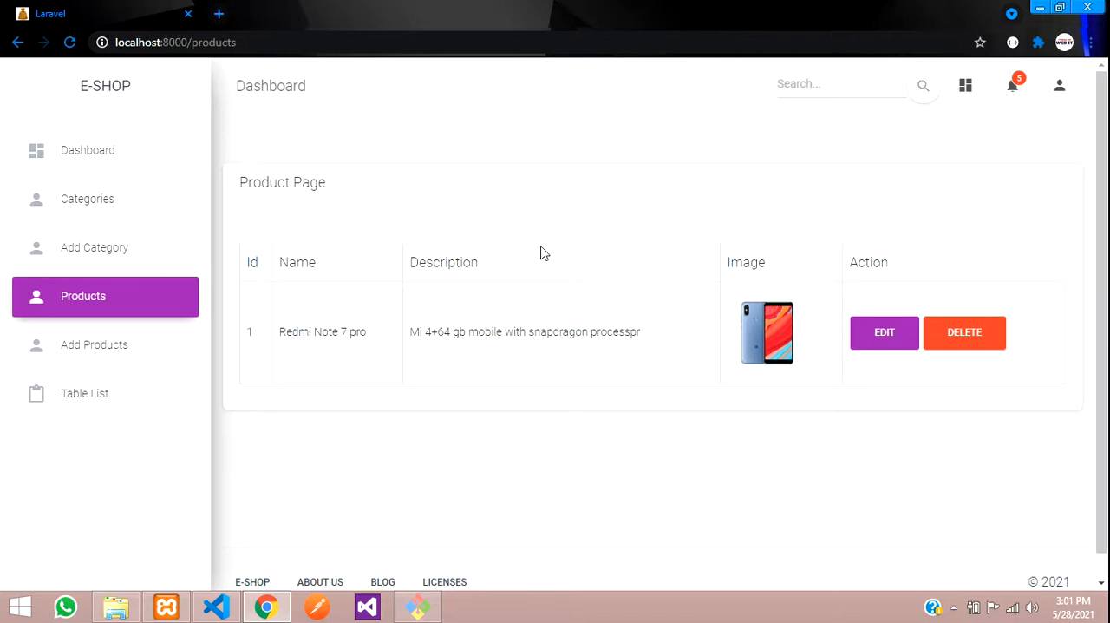
pyautogui.moveTo(579, 274)
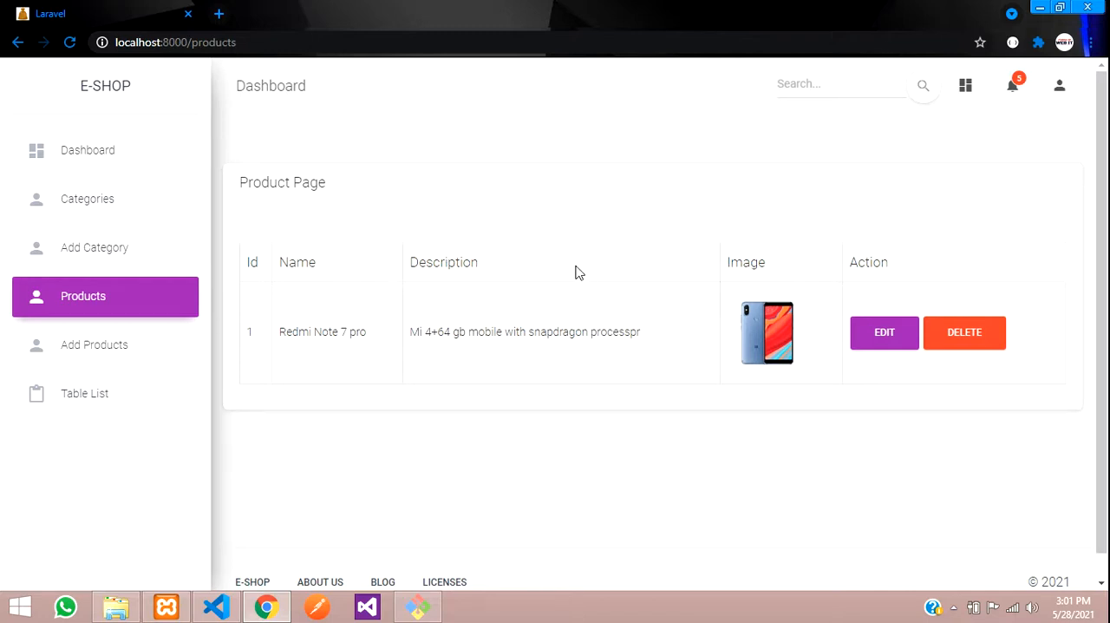
pyautogui.moveTo(674, 351)
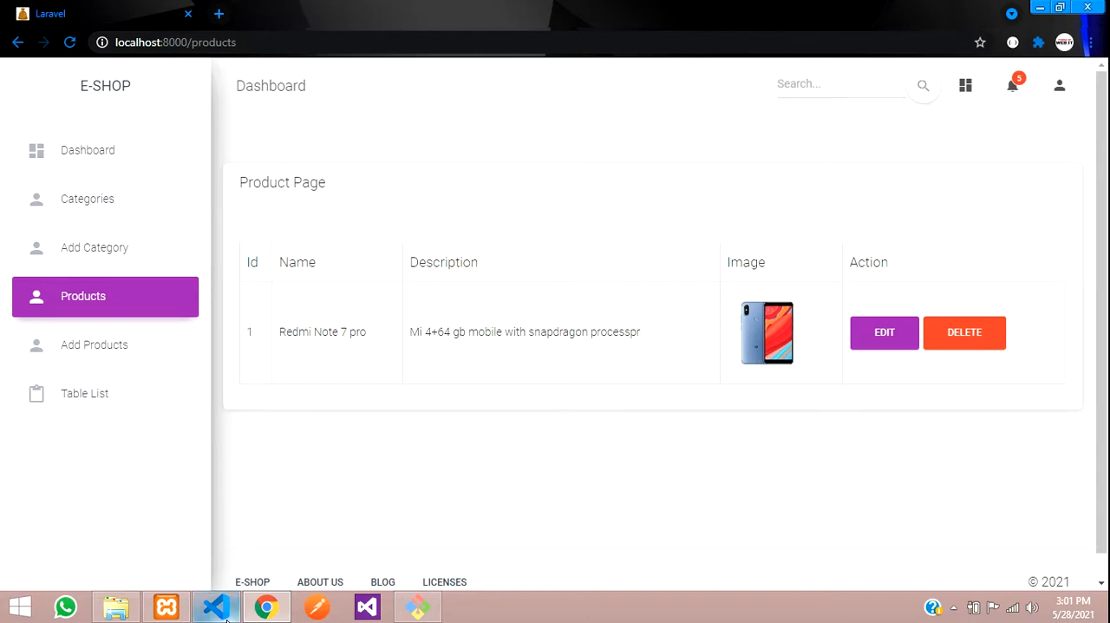
pyautogui.click(215, 606)
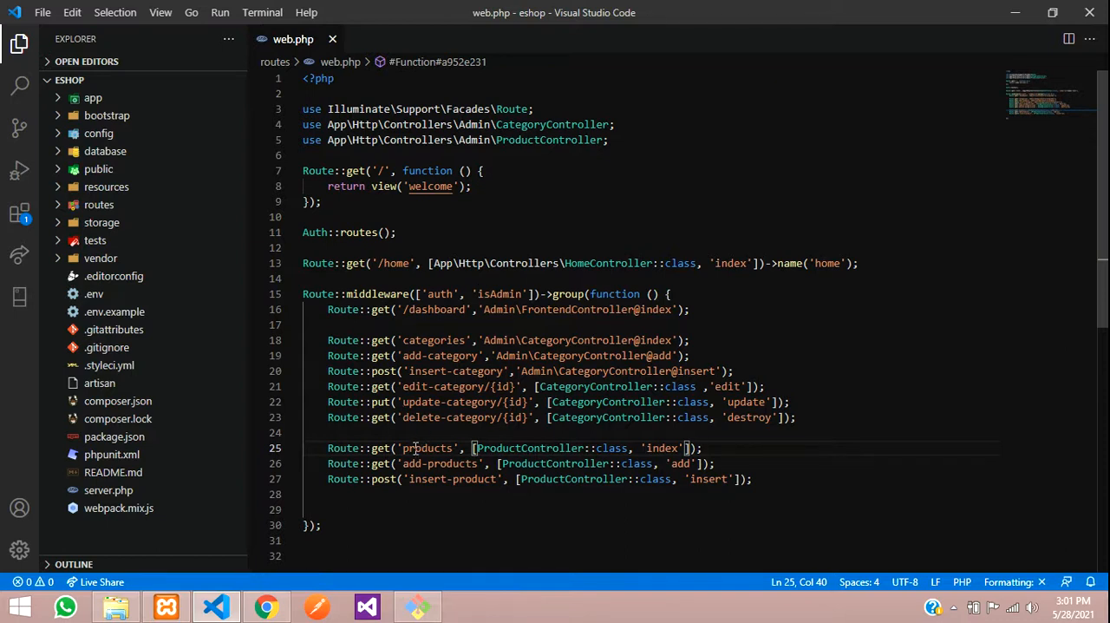
# Open ProductController.php and browse the Explorer to resources > views > admin > product
pyautogui.doubleClick(429, 448)
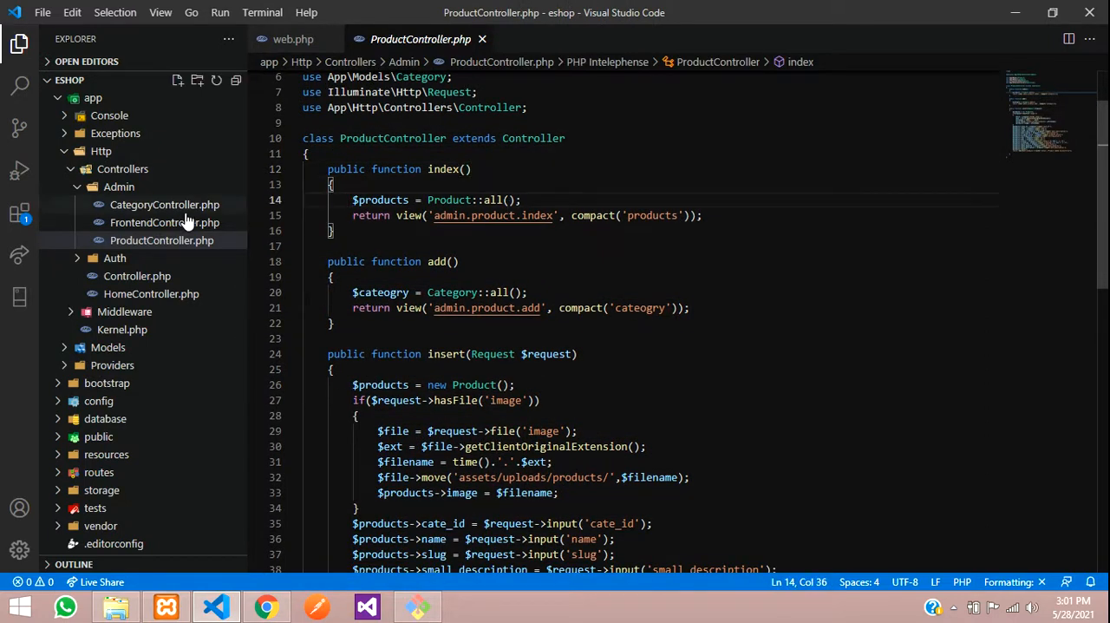
pyautogui.doubleClick(447, 199)
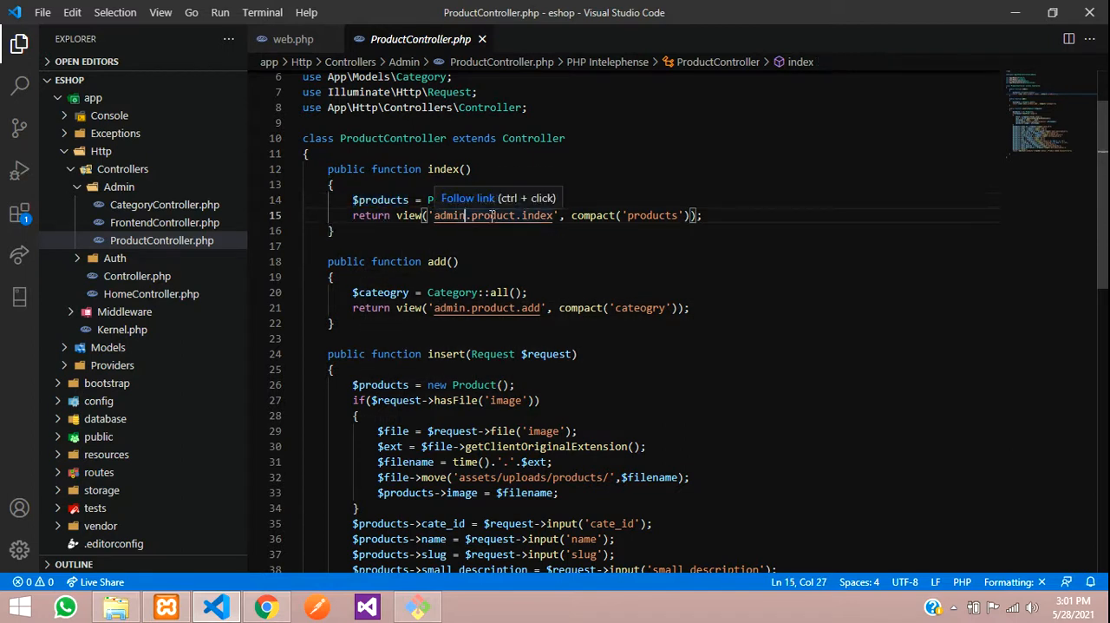
pyautogui.click(92, 97)
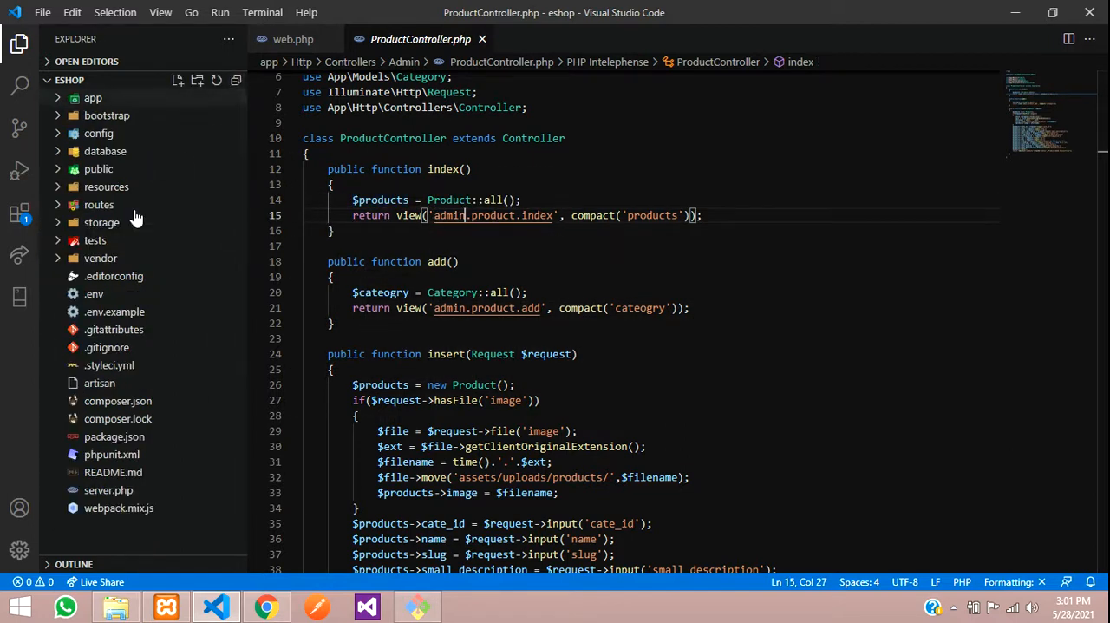
pyautogui.click(106, 186)
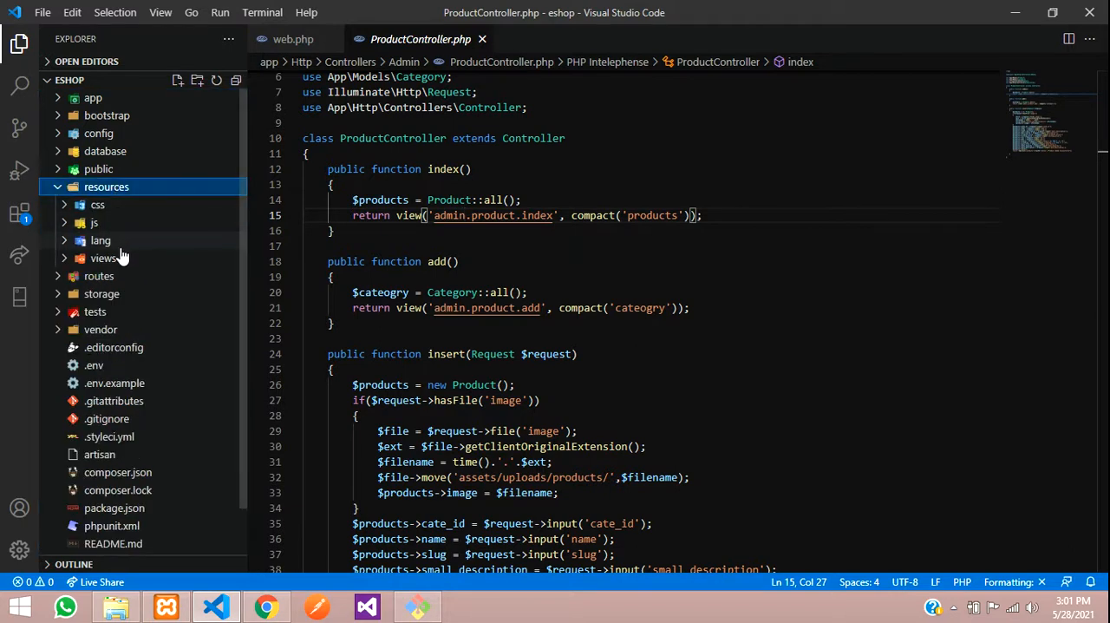
pyautogui.click(101, 240)
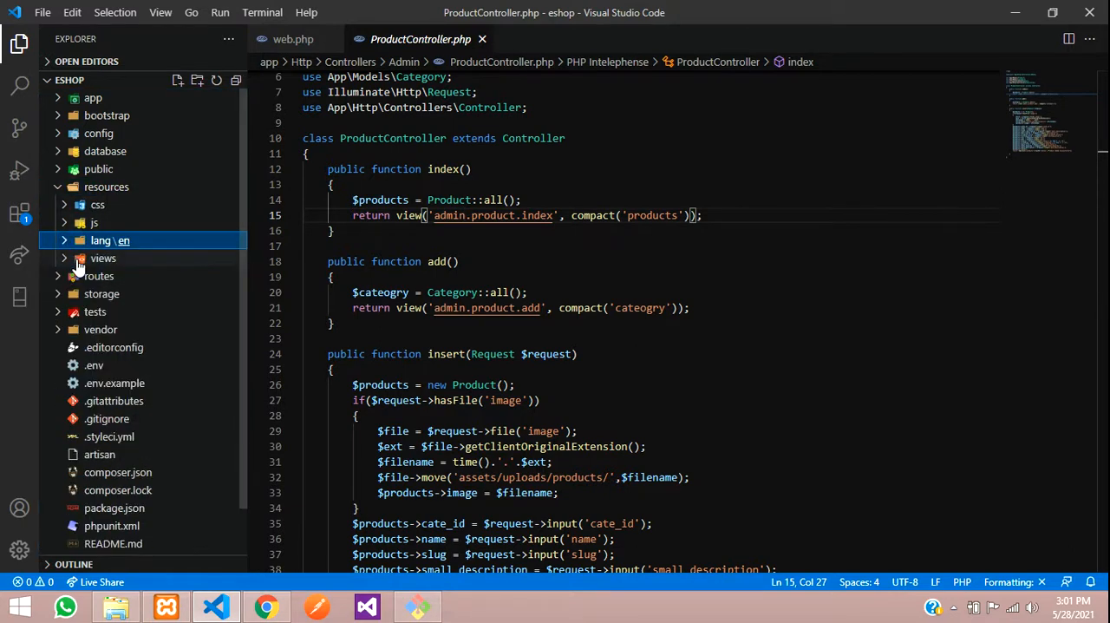
pyautogui.click(104, 257)
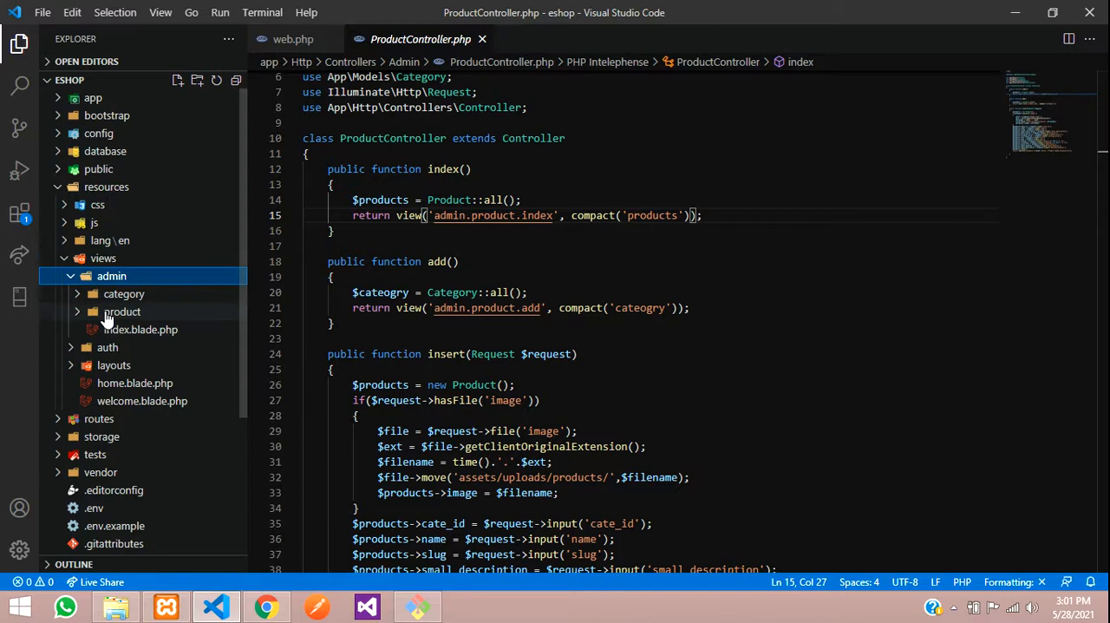
pyautogui.click(122, 313)
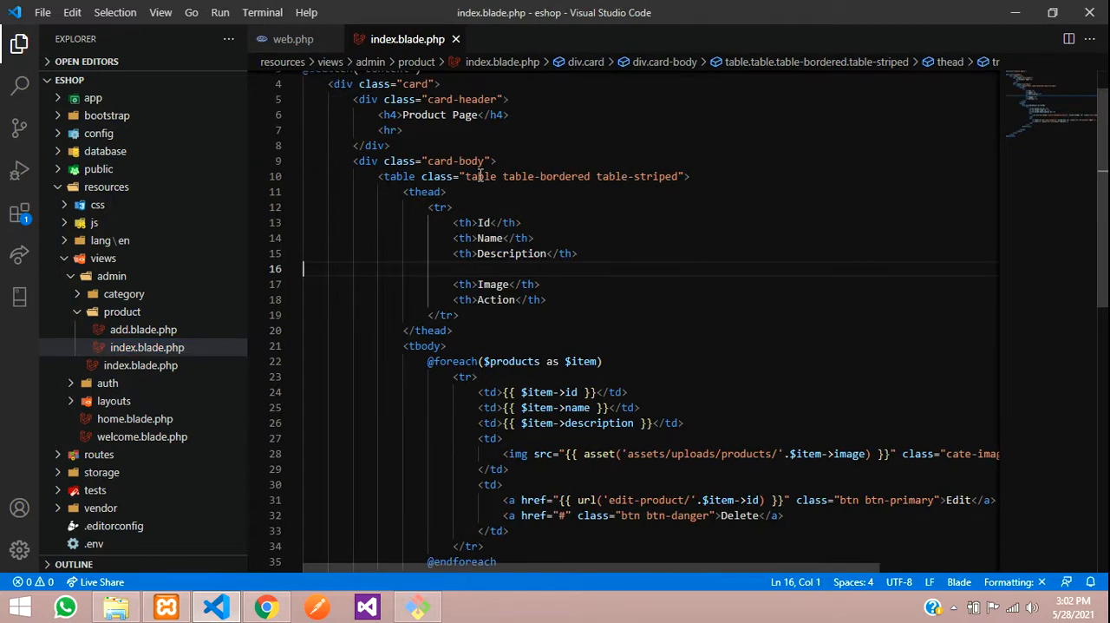
# Add Category, Price and Selling <th> headers to the products table thead row
pyautogui.click(294, 39)
pyautogui.write('<th>Id</th>')
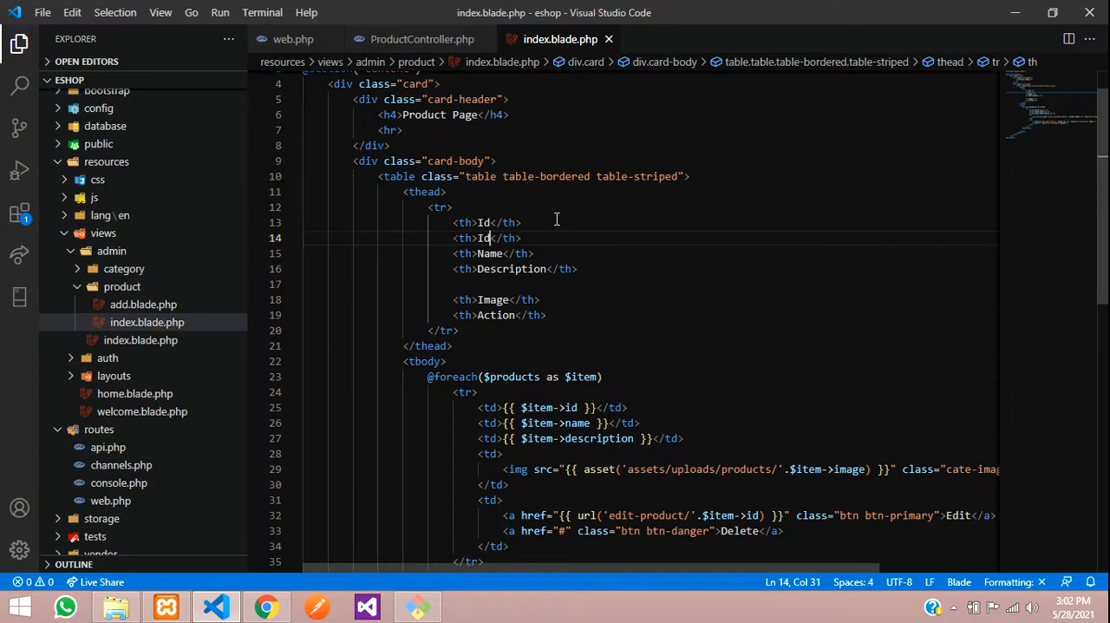
pyautogui.write('ACe')
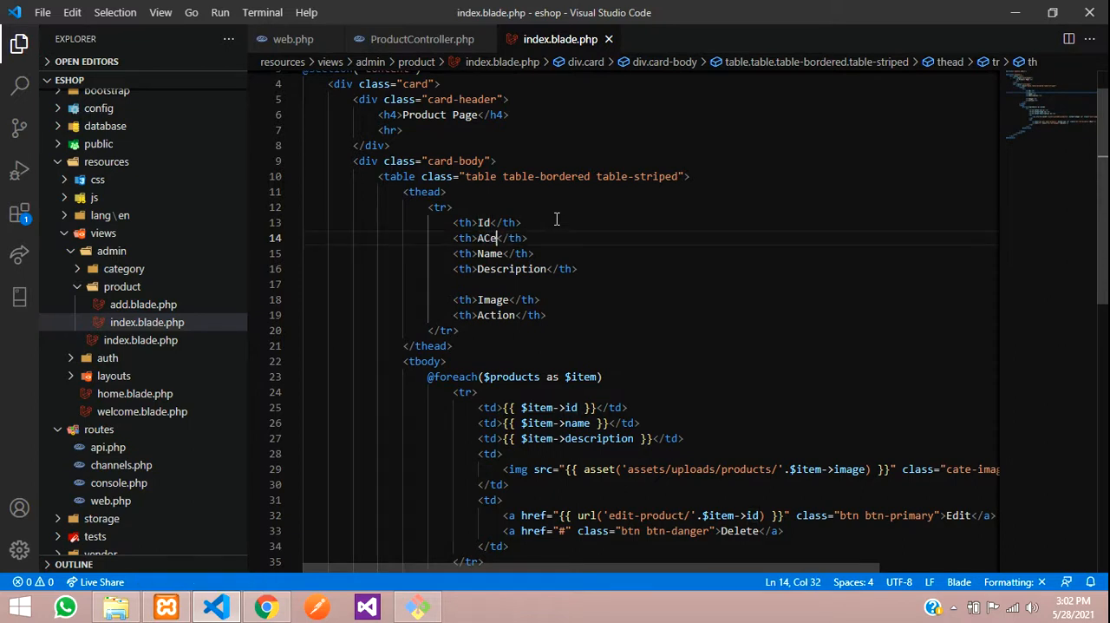
pyautogui.write('CAt')
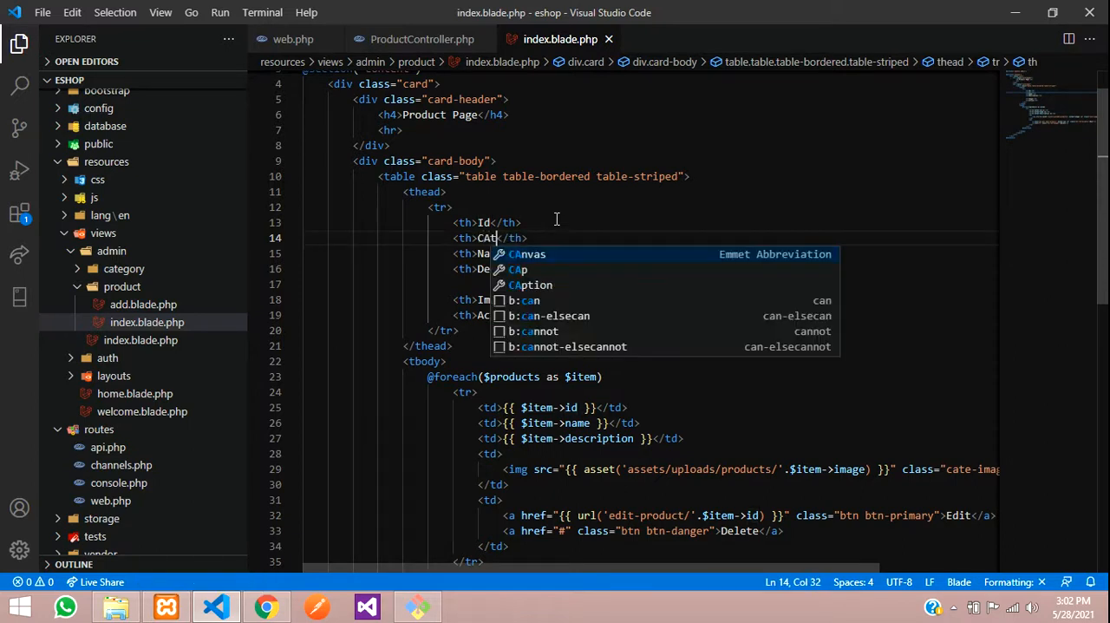
pyautogui.press('Backspace')
pyautogui.write('ategory')
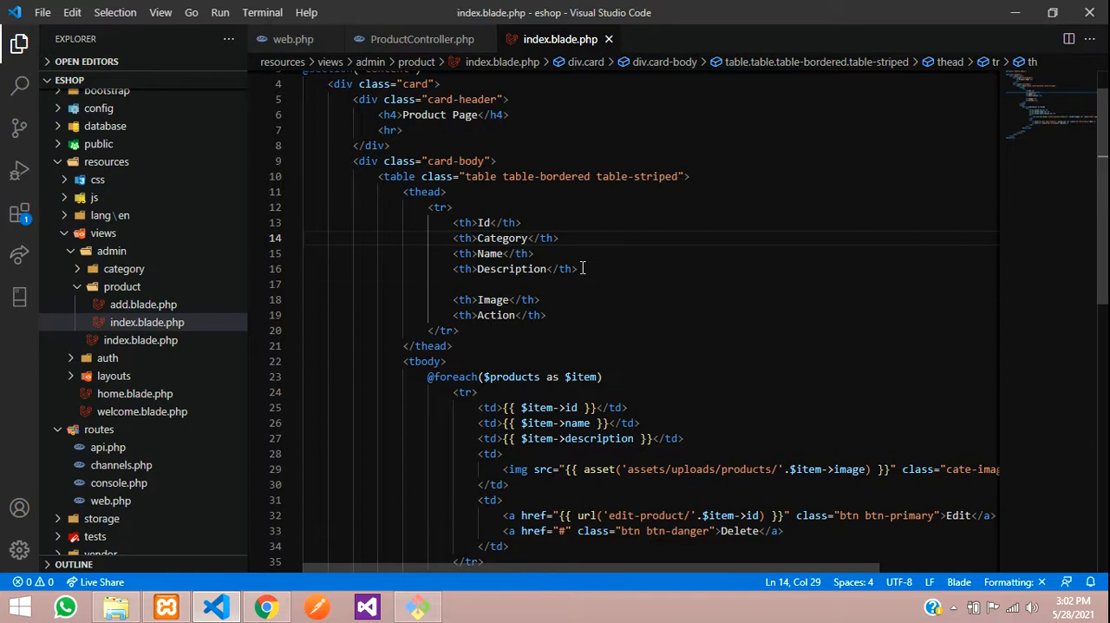
pyautogui.write('<th>Id</th>')
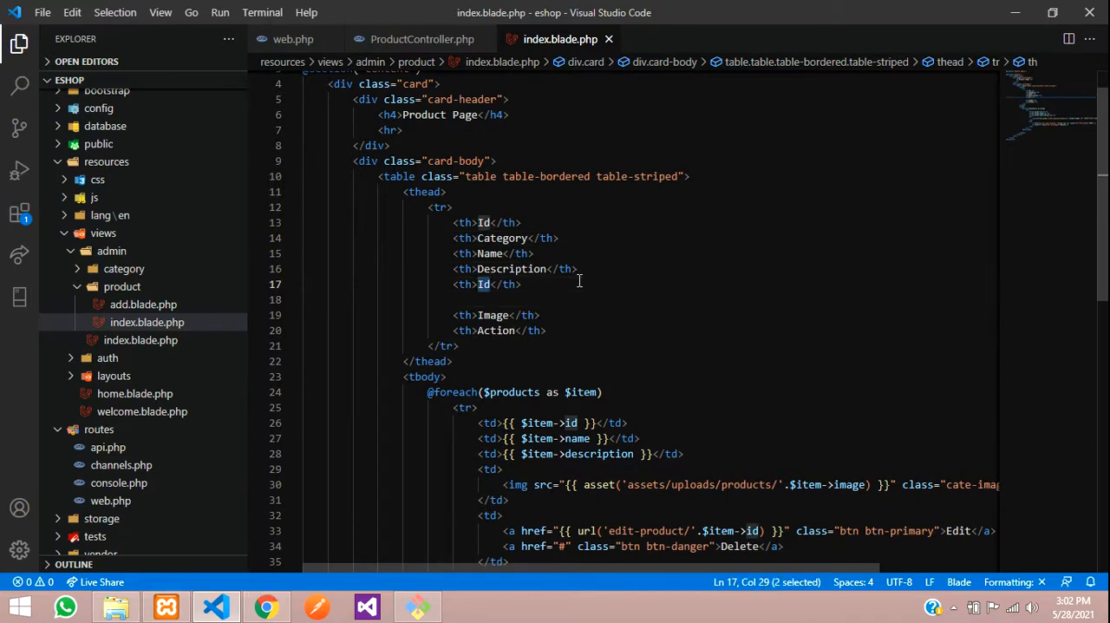
pyautogui.write('Price')
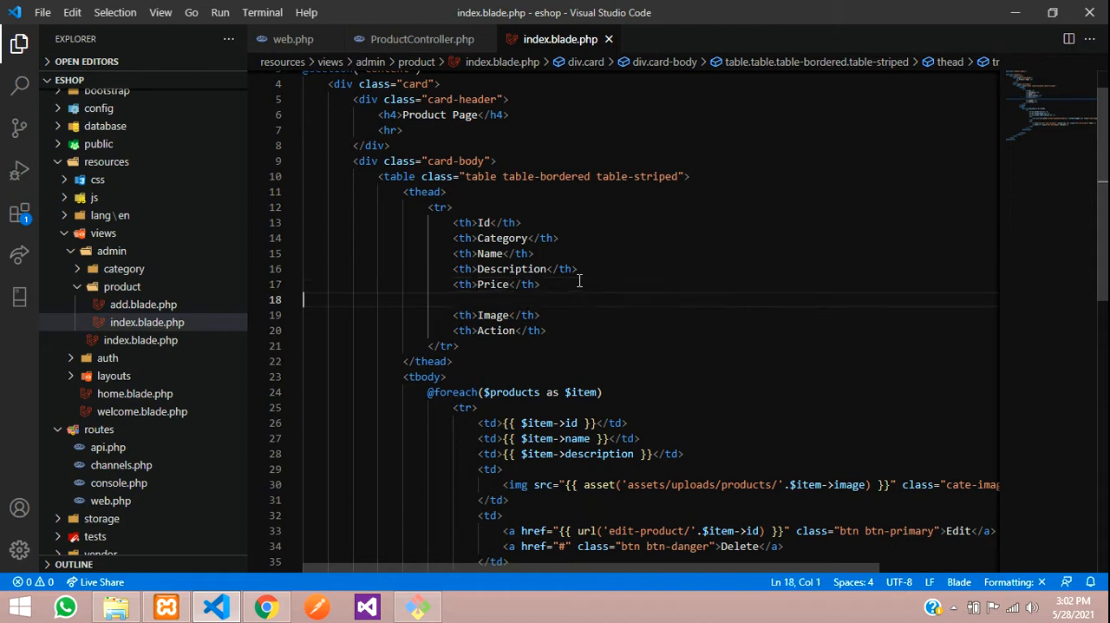
pyautogui.write('<th>Id</th>')
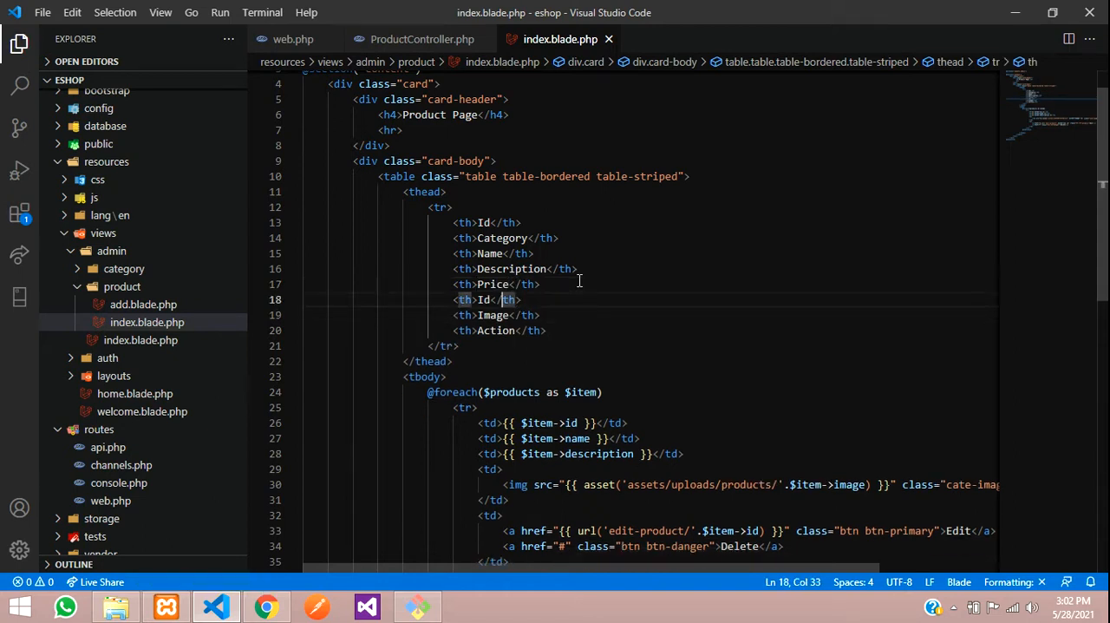
pyautogui.write('Selling')
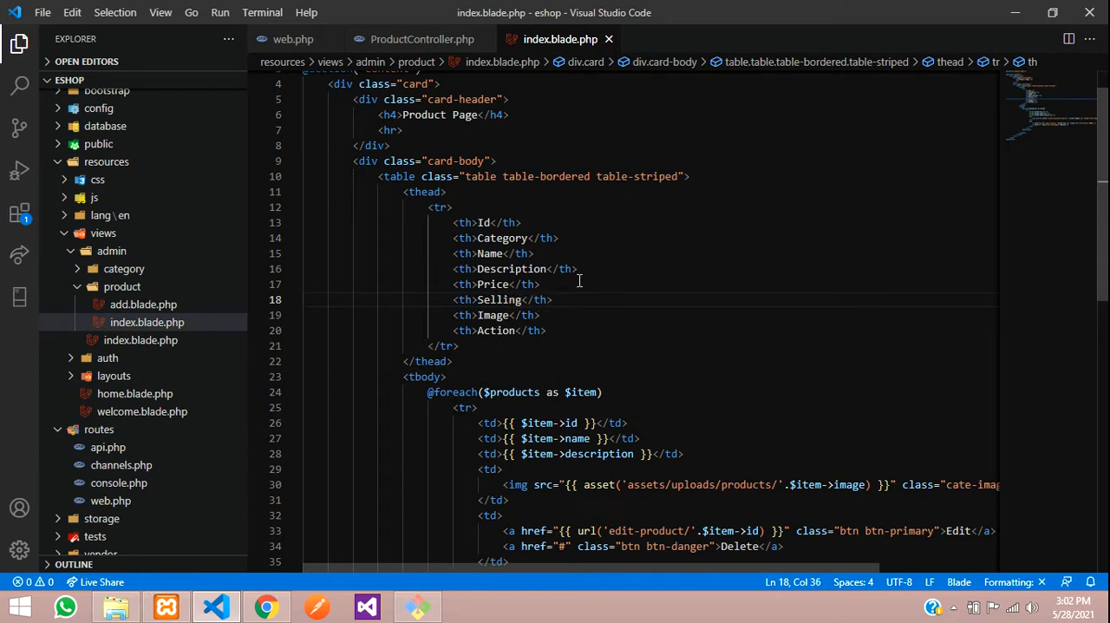
# Rename the Price header to Original Price
pyautogui.doubleClick(493, 285)
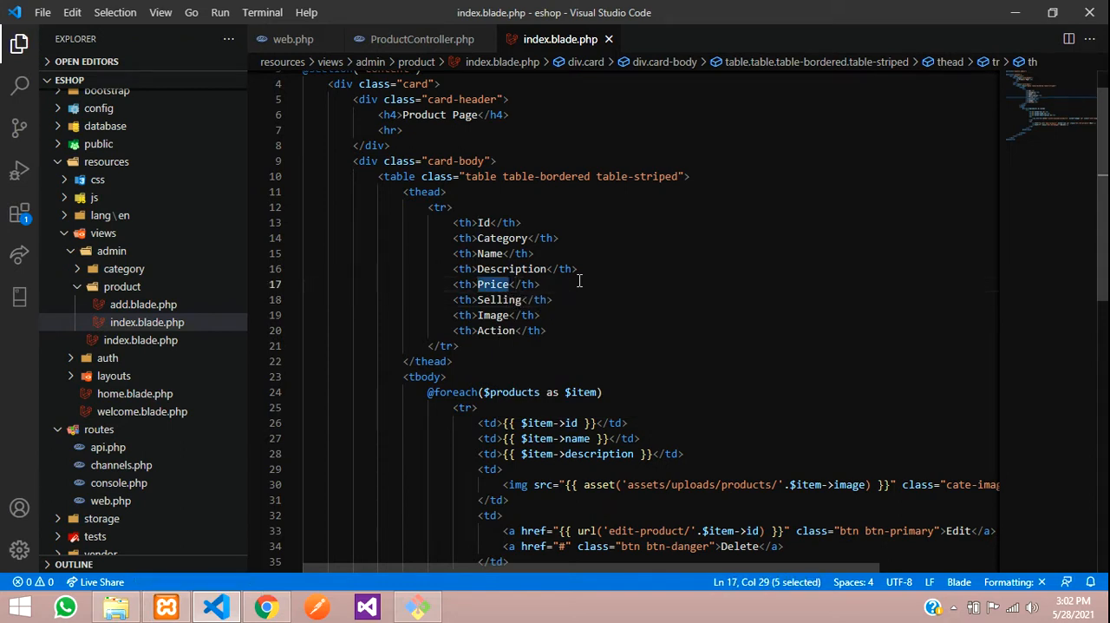
pyautogui.write('origin')
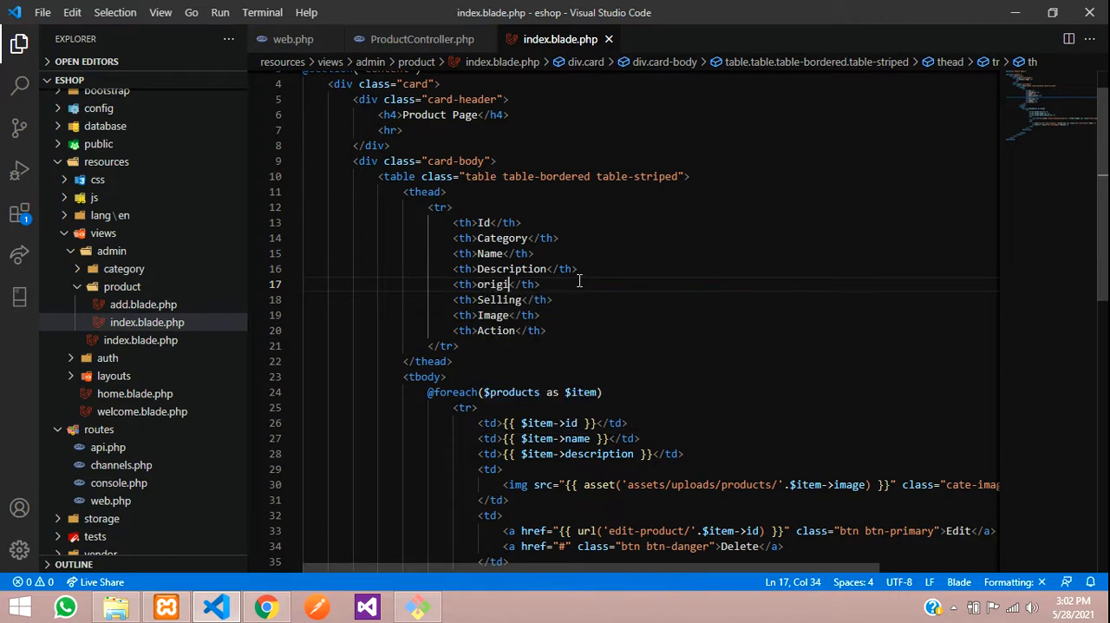
pyautogui.write('nal')
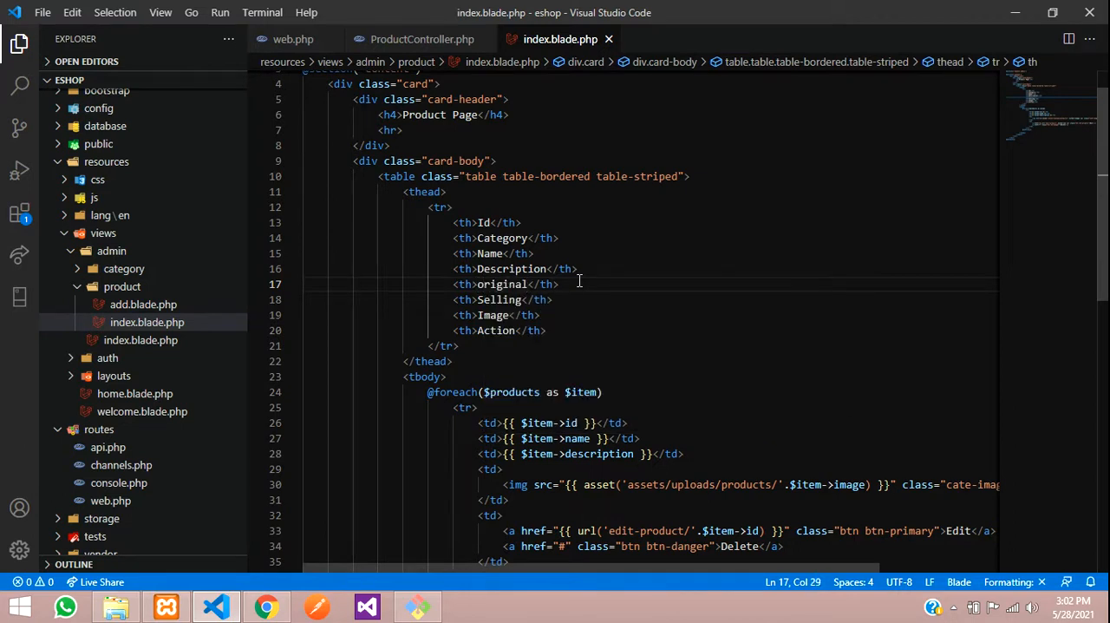
pyautogui.write('Original Price')
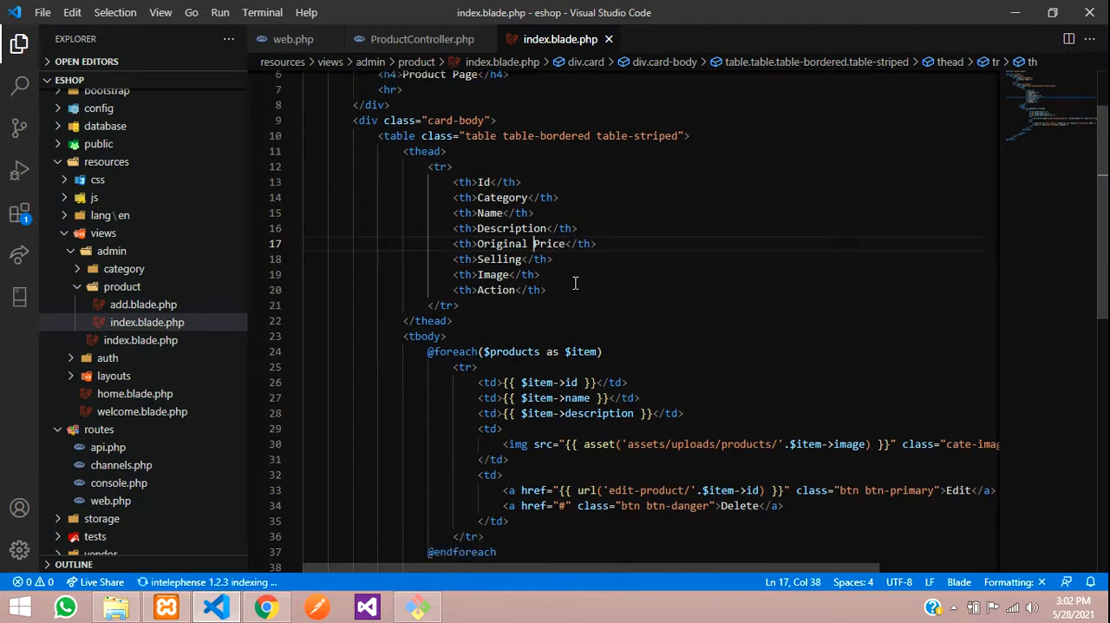
# Make the second table cell output {{ $item->category_id }} and view the products page
pyautogui.scroll(-3)
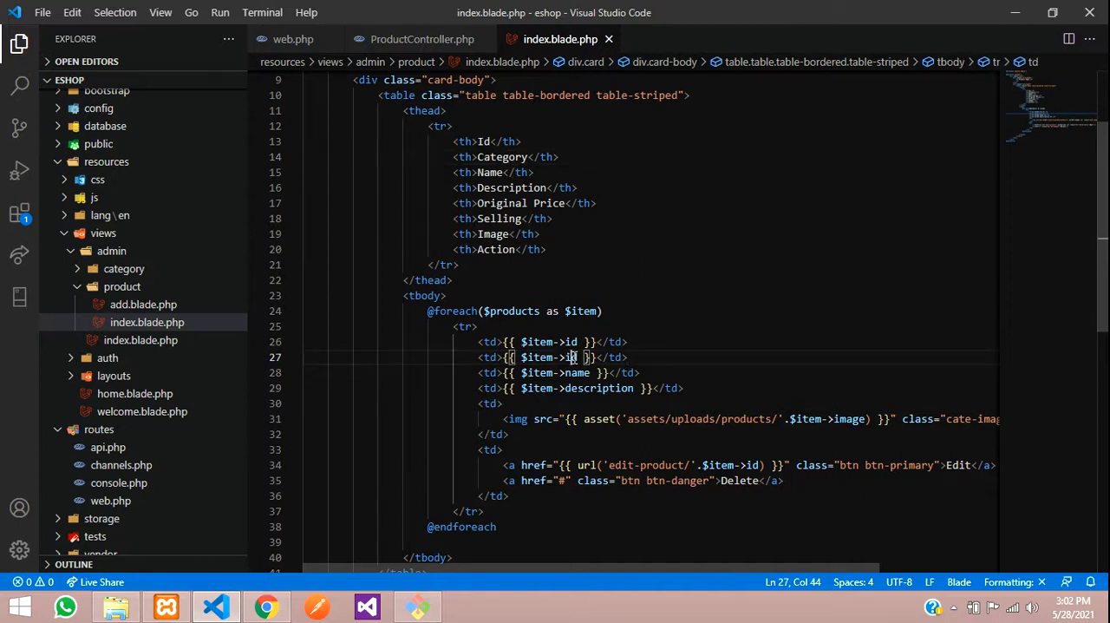
pyautogui.write('cat')
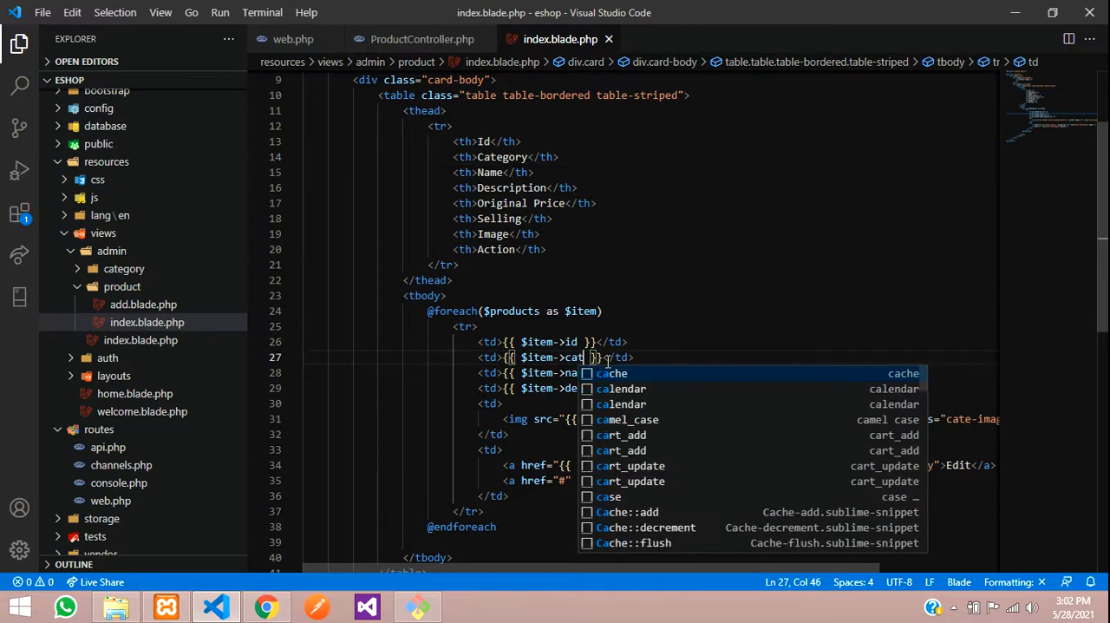
pyautogui.write('category_')
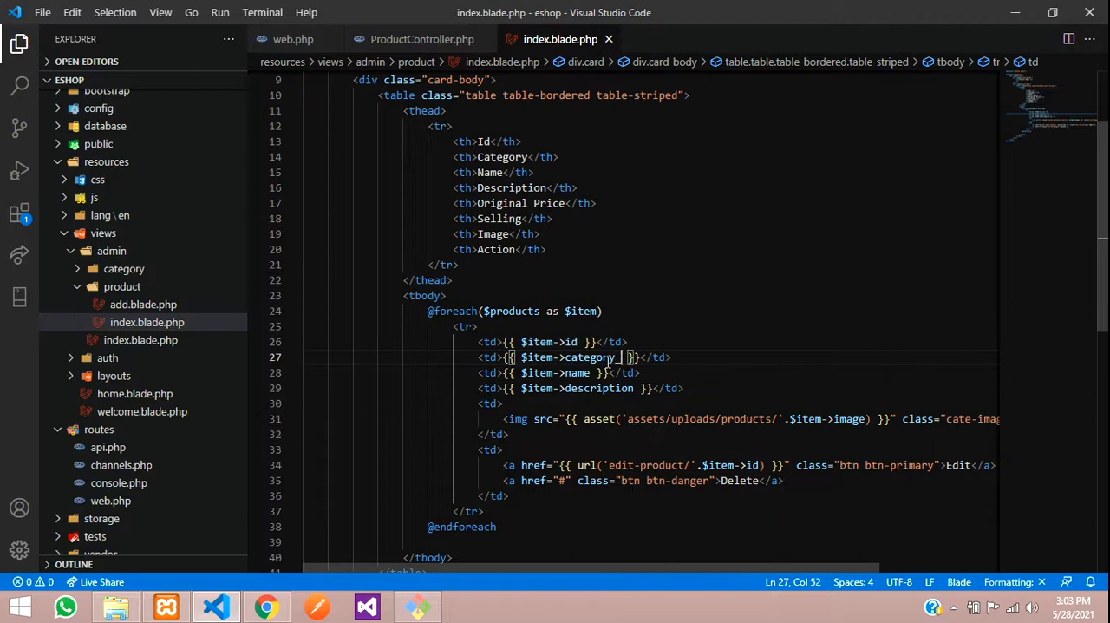
pyautogui.write('id')
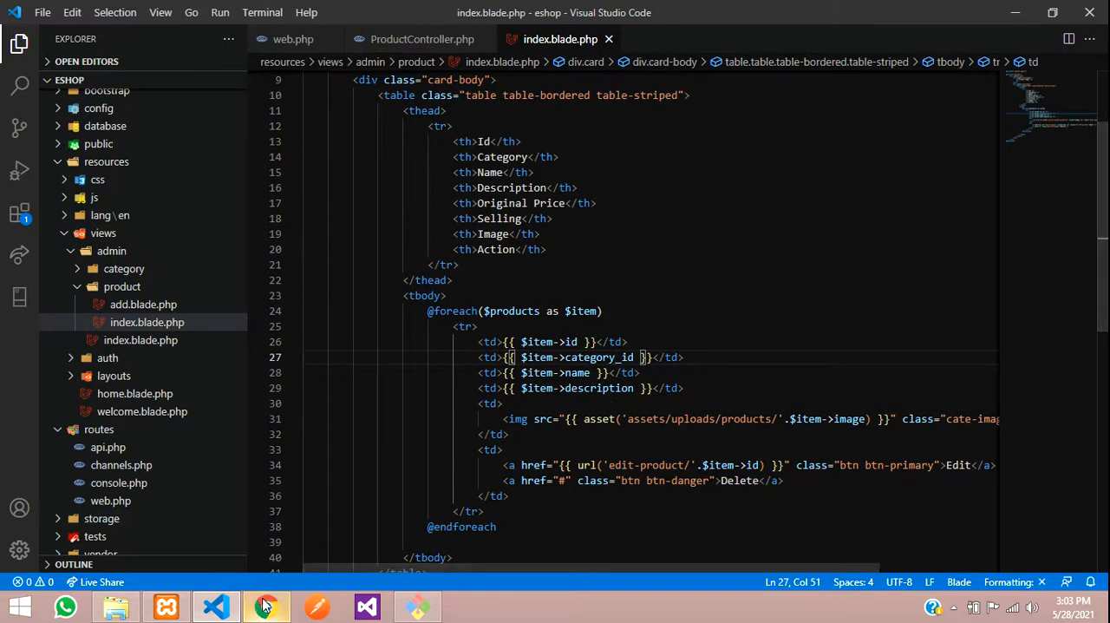
pyautogui.click(267, 606)
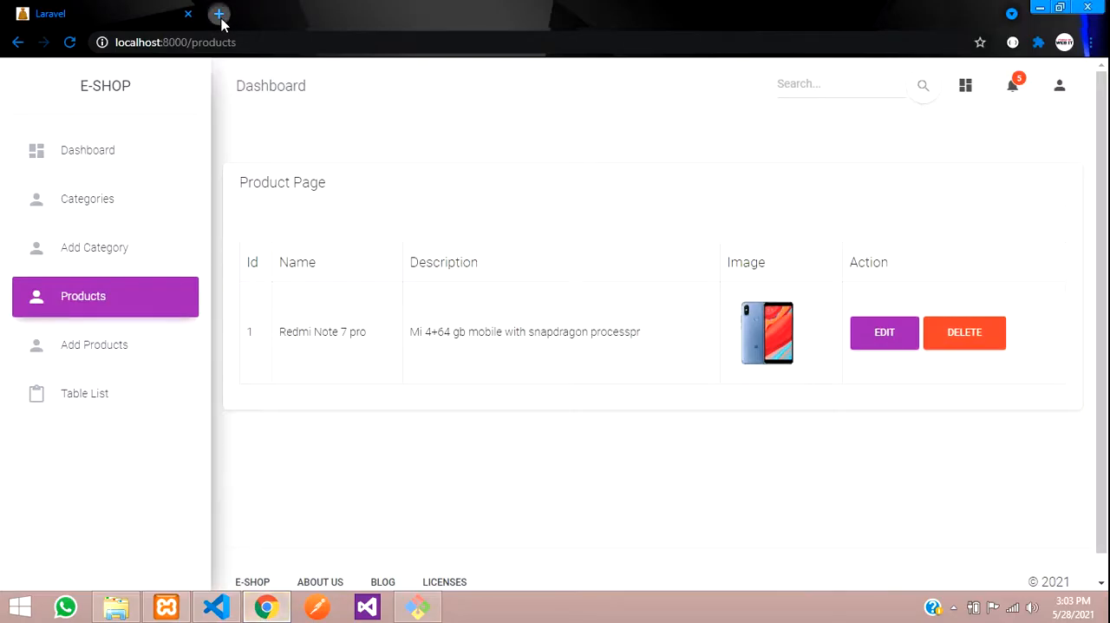
# Check the ecommerce products table columns in phpMyAdmin, noting cate_id
pyautogui.click(219, 14)
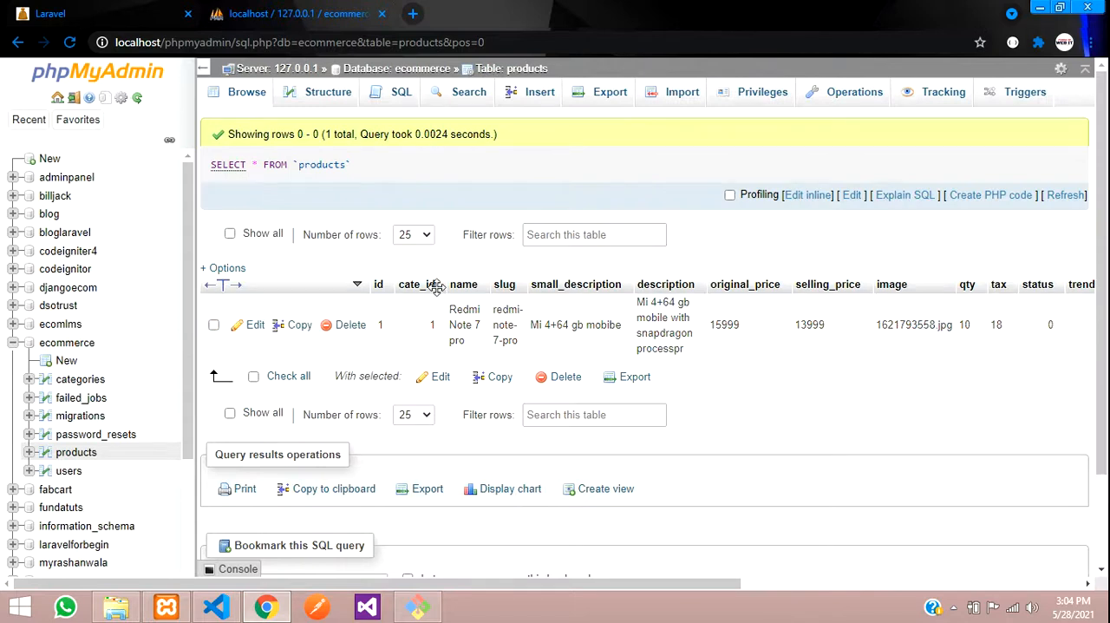
pyautogui.click(215, 607)
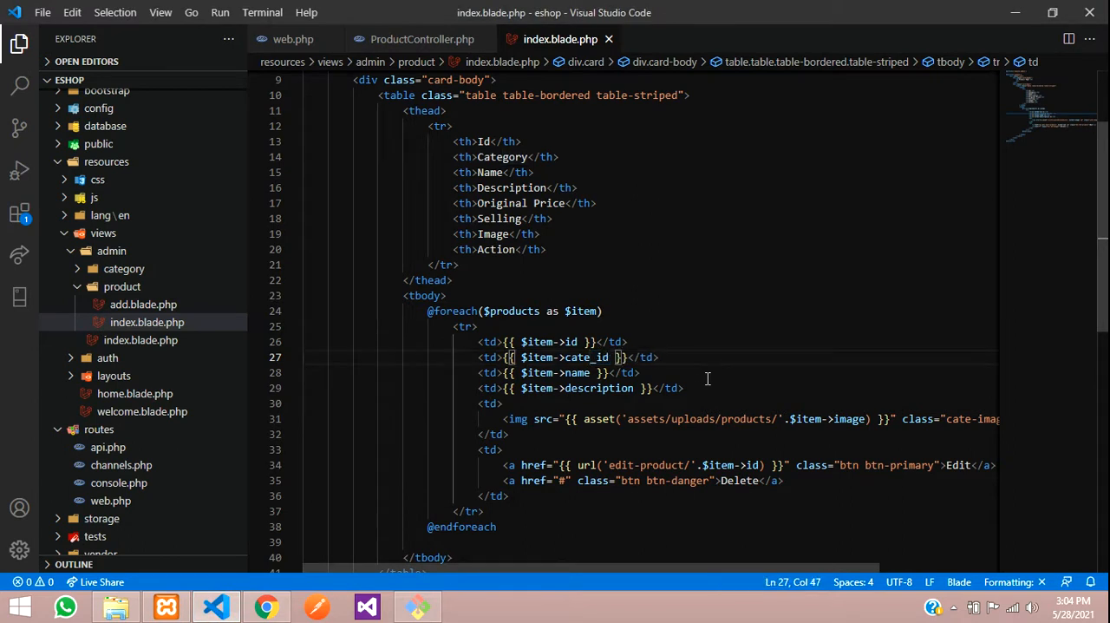
# Change the cell to $item->cate_id, rename Selling to Selling Price and remove the Description header
pyautogui.click(520, 171)
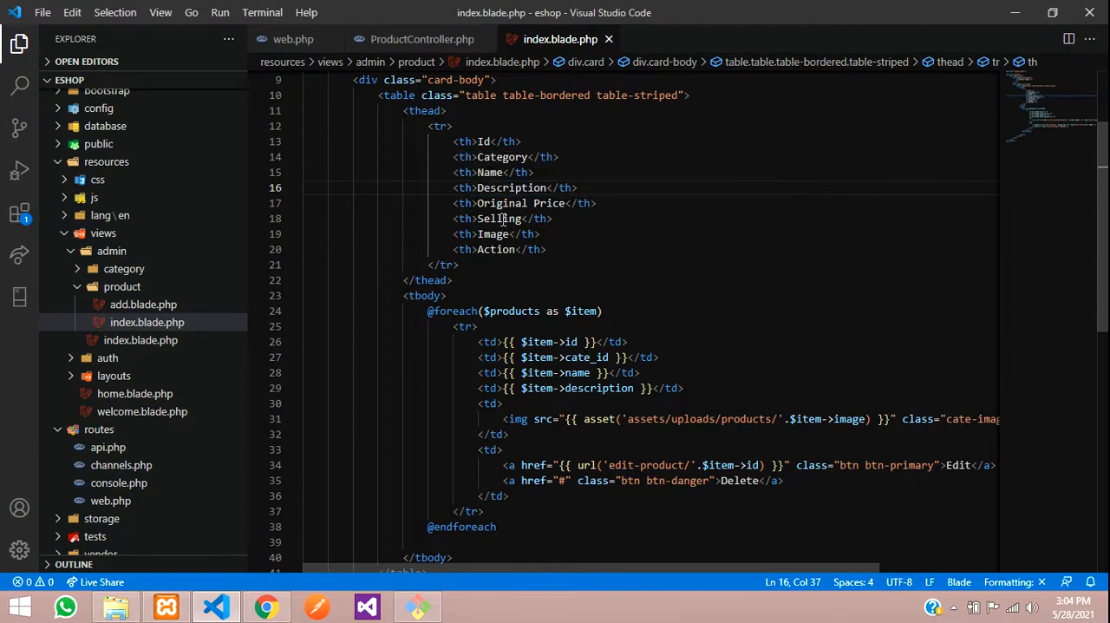
pyautogui.click(524, 218)
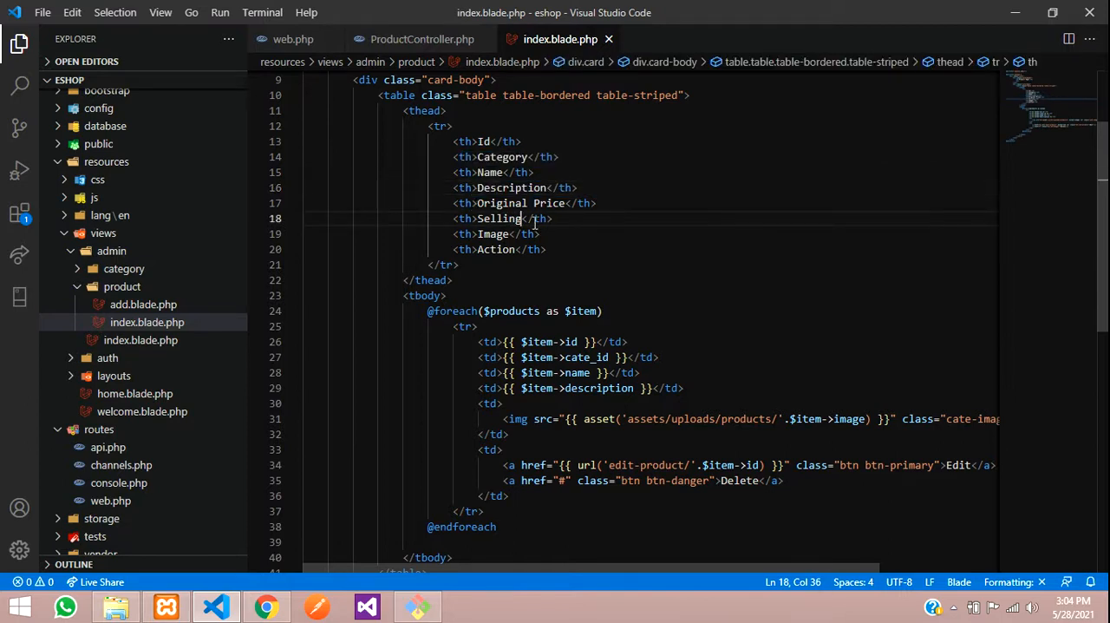
pyautogui.write('Price')
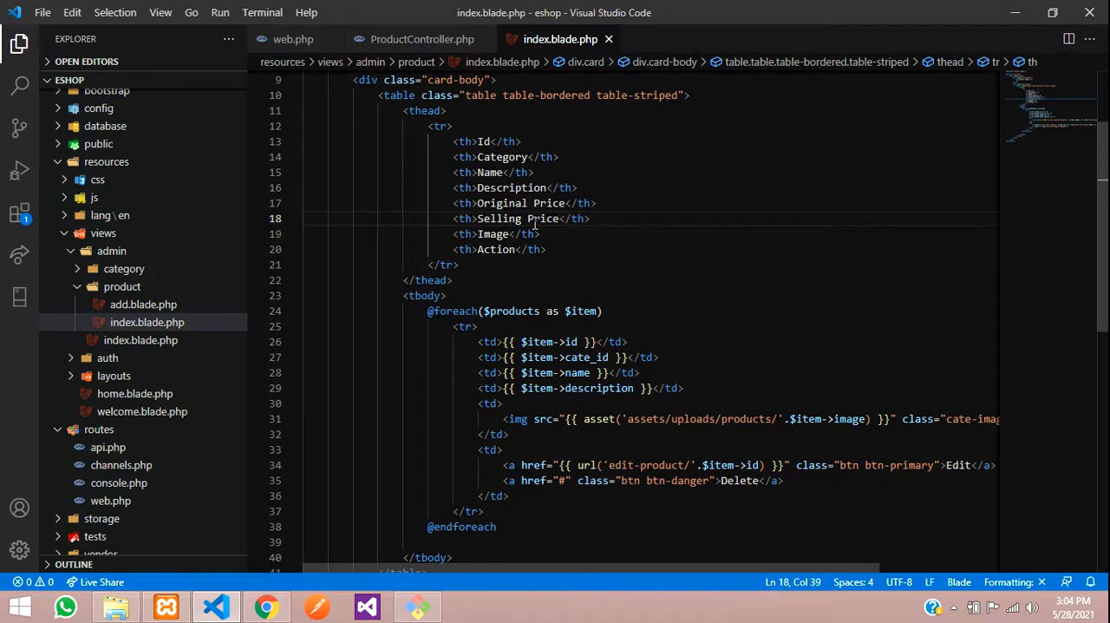
pyautogui.moveTo(635, 299)
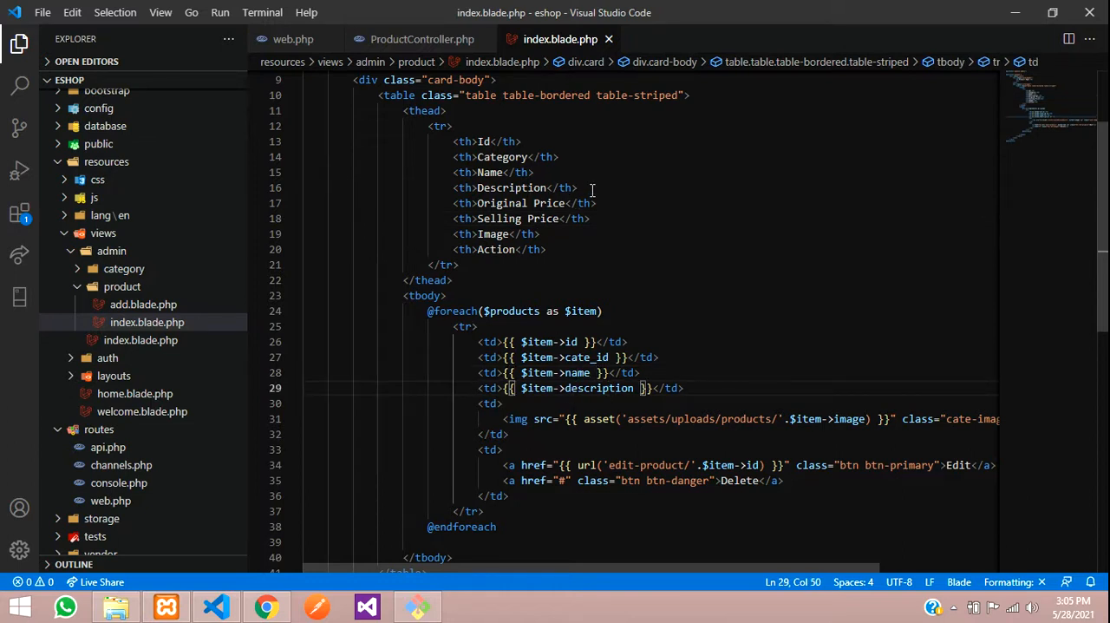
pyautogui.click(579, 188)
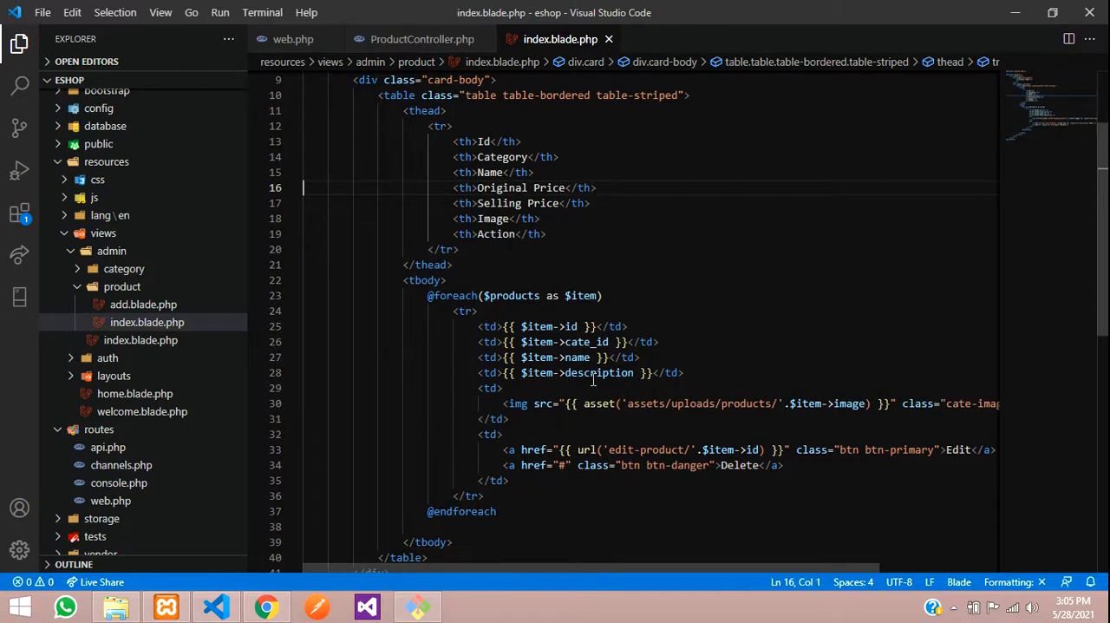
pyautogui.doubleClick(599, 372)
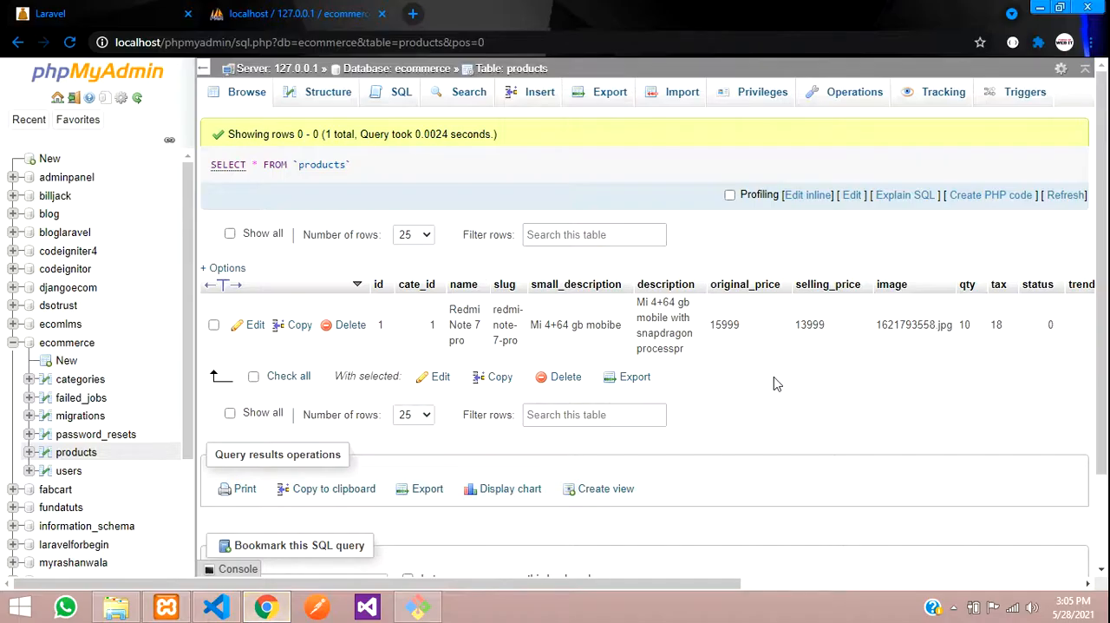
pyautogui.moveTo(805, 286)
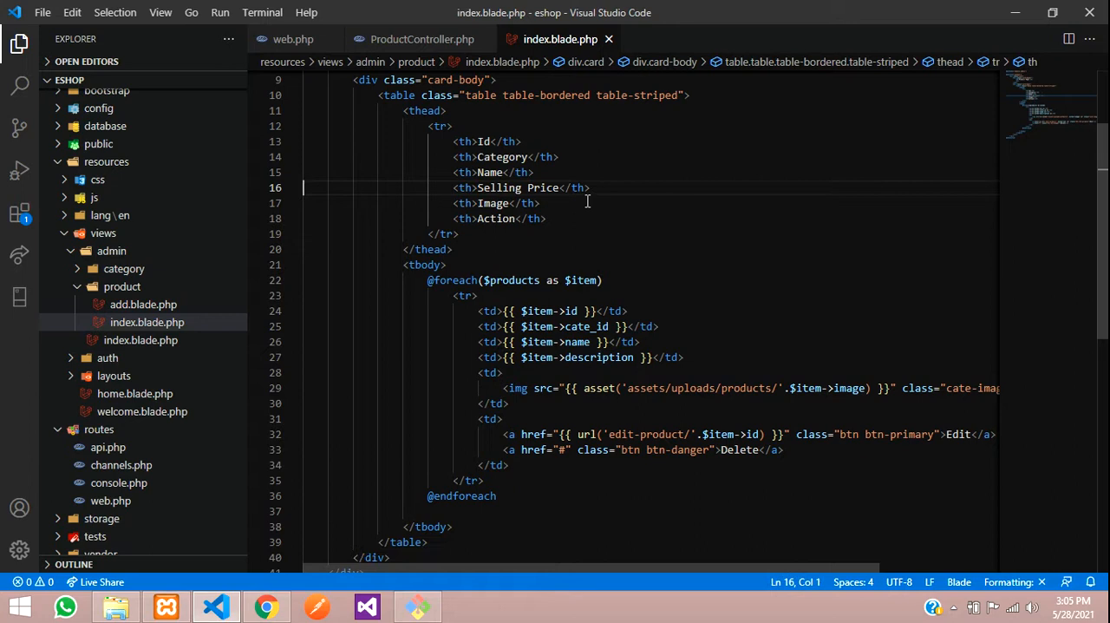
# Replace description with selling_price in the fourth table cell
pyautogui.doubleClick(599, 358)
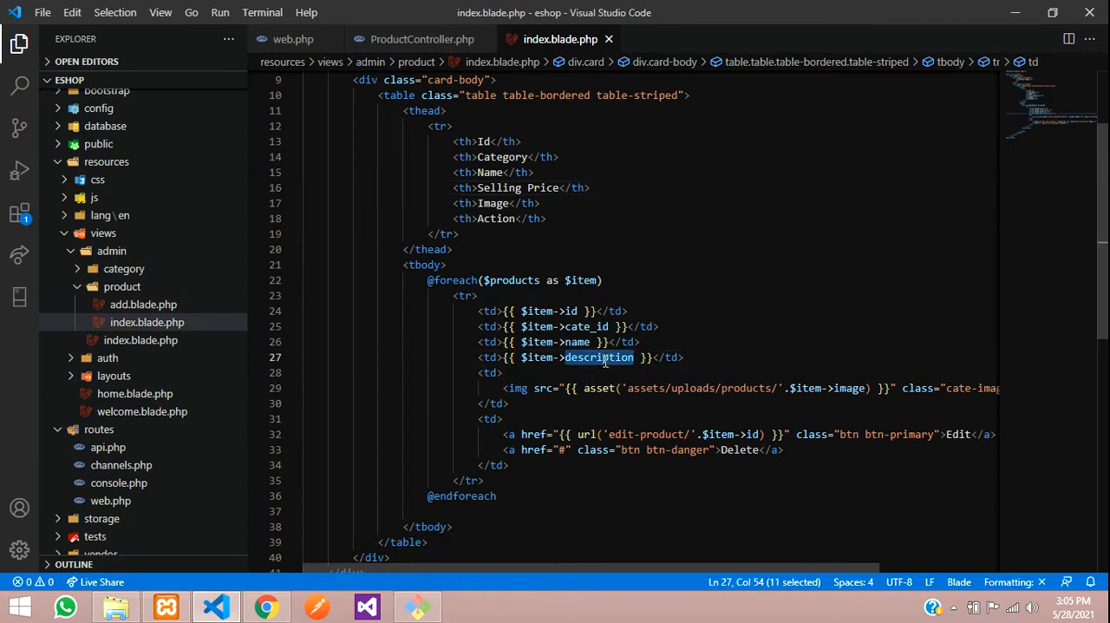
pyautogui.write('selling')
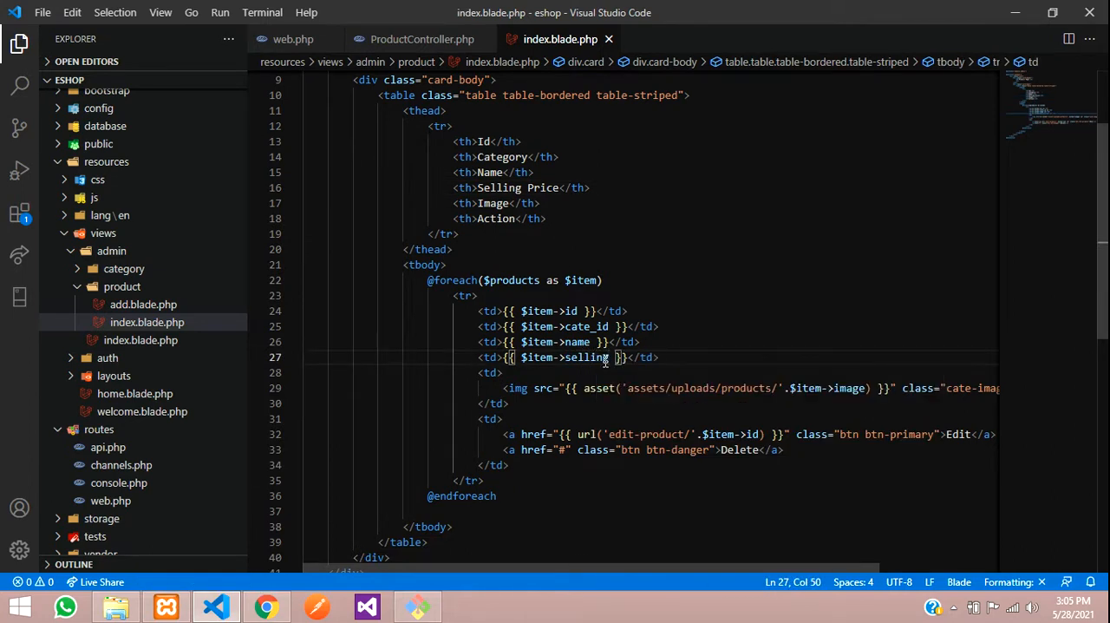
pyautogui.write('_price')
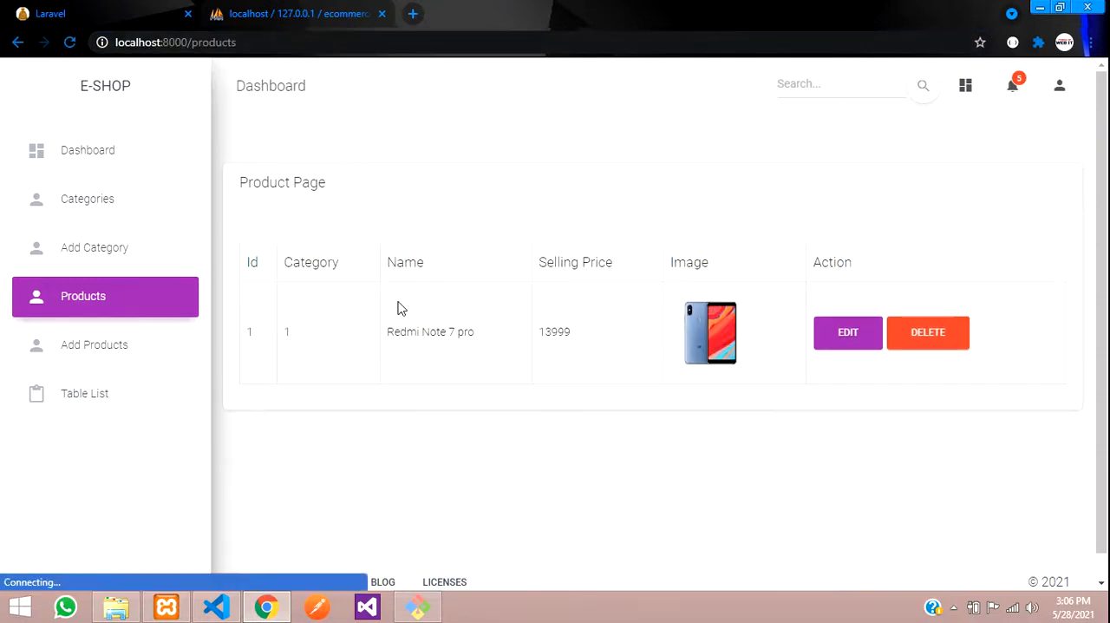
# Review the refreshed products table showing category 1 and selling price, then return to the code
pyautogui.doubleClick(286, 331)
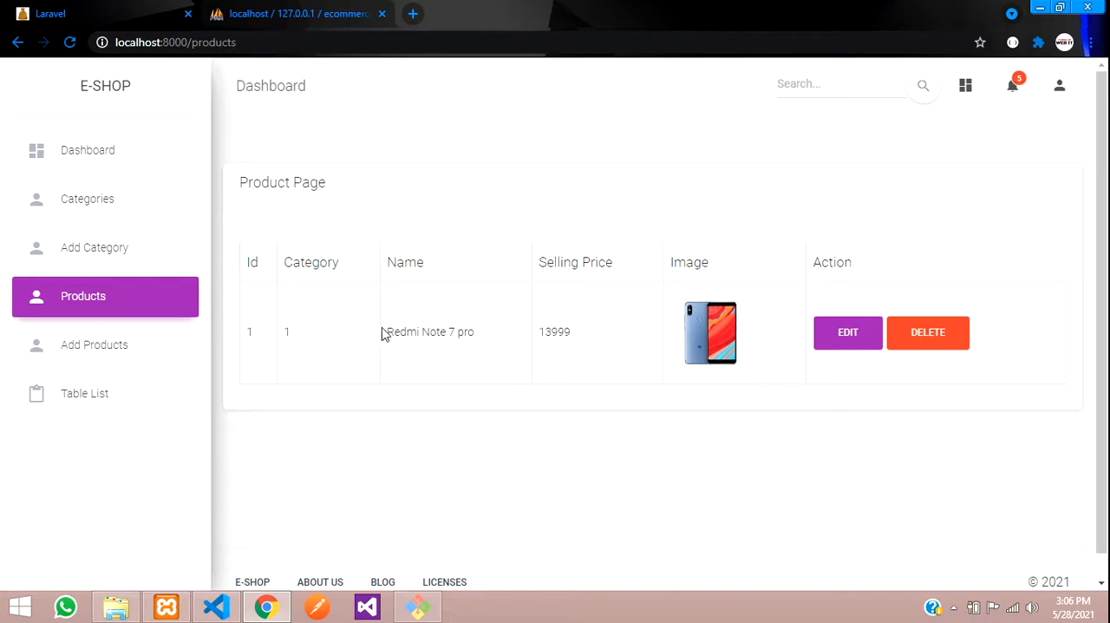
pyautogui.doubleClick(555, 332)
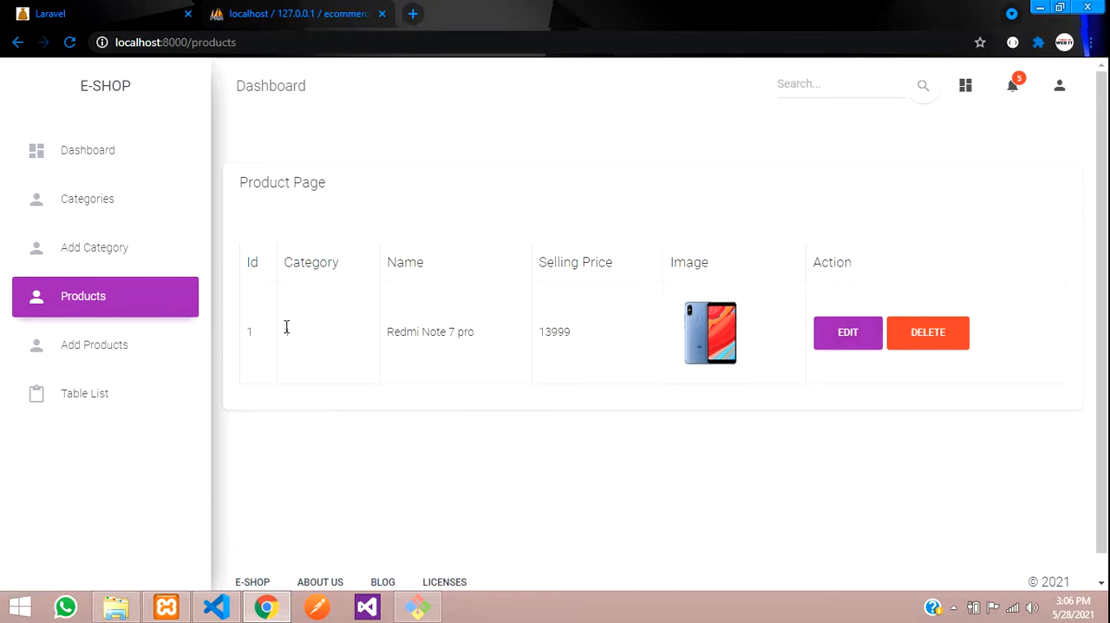
pyautogui.doubleClick(287, 331)
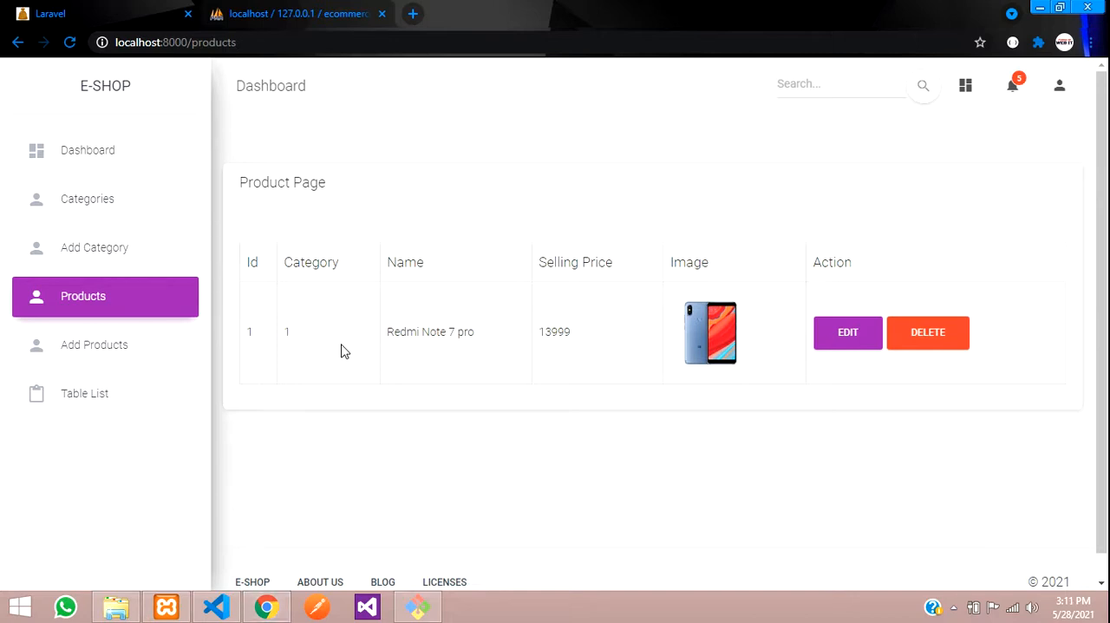
pyautogui.moveTo(299, 340)
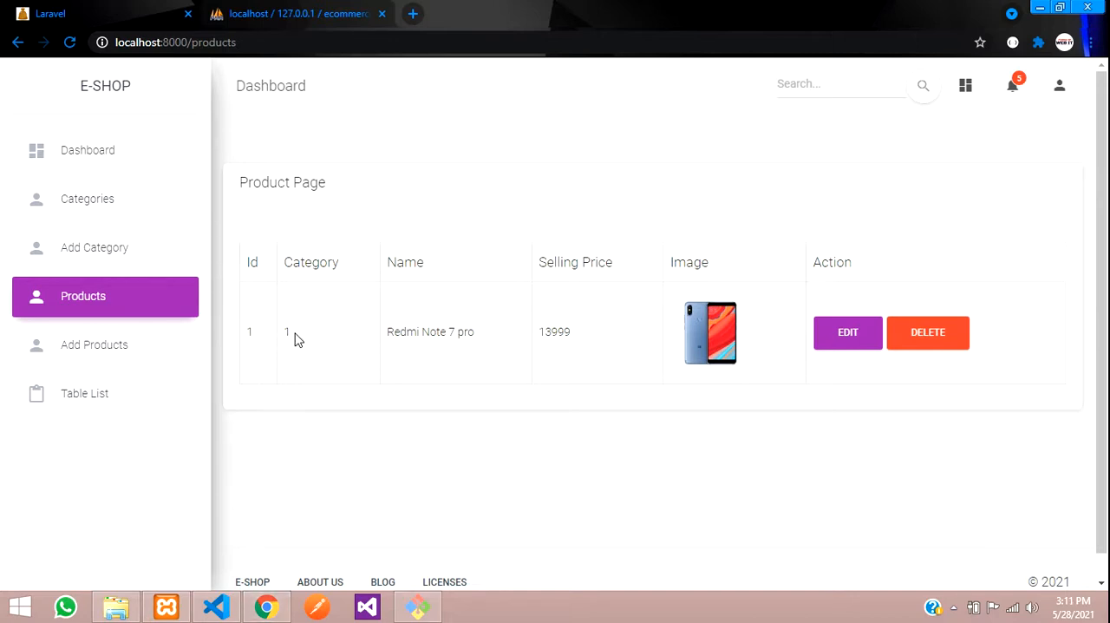
pyautogui.moveTo(847, 333)
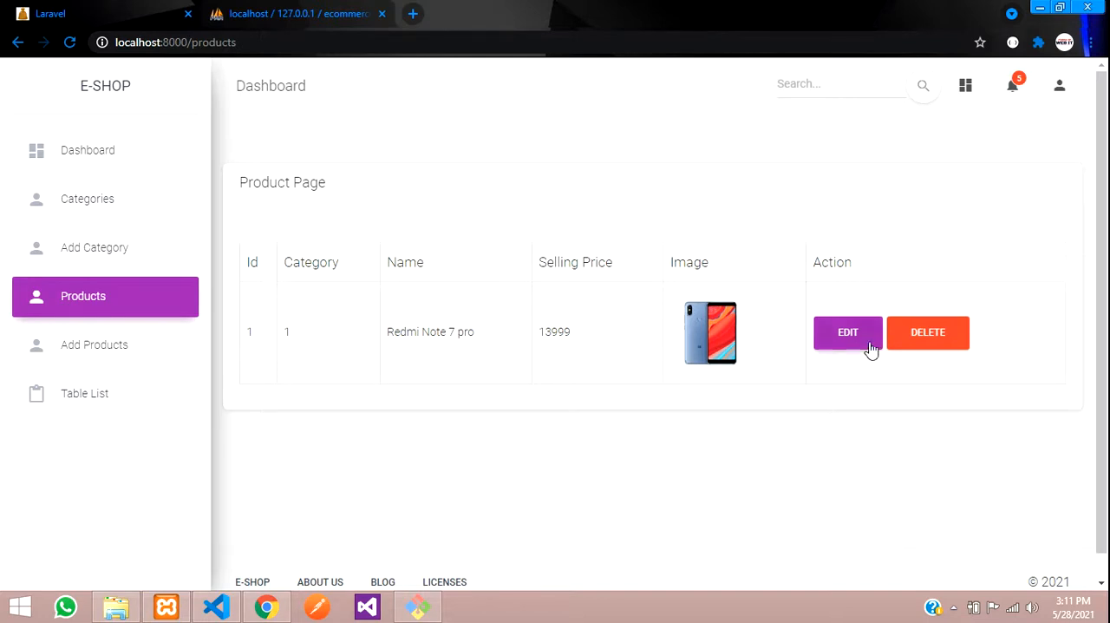
pyautogui.click(215, 605)
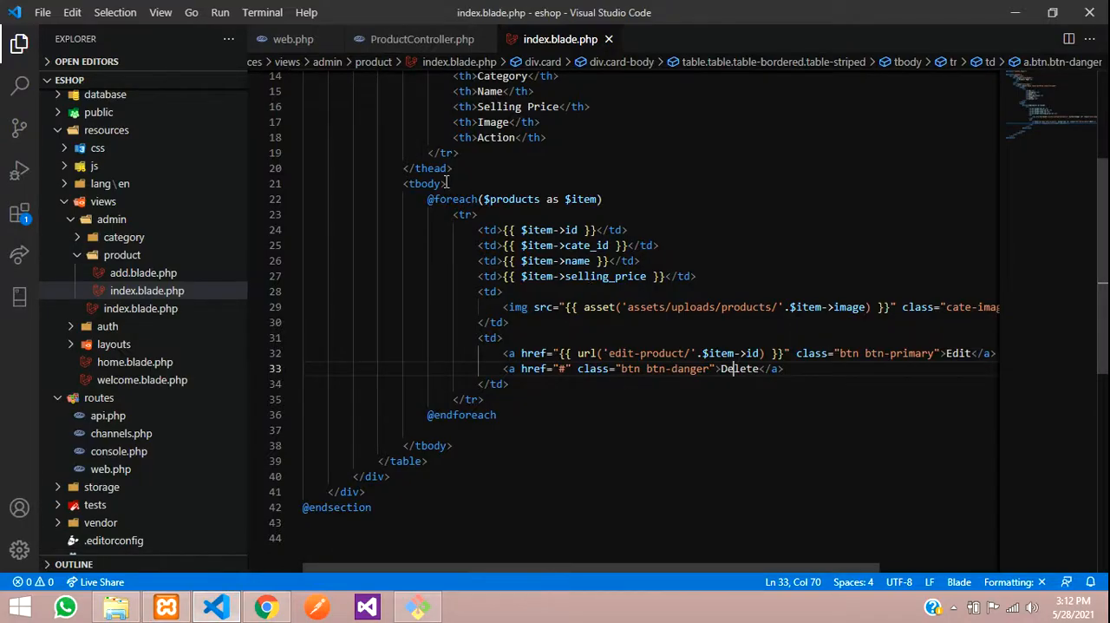
# Set .cate-image in public/admin/css/custom.css to width 70px and height 70px
pyautogui.press('ctrl+p')
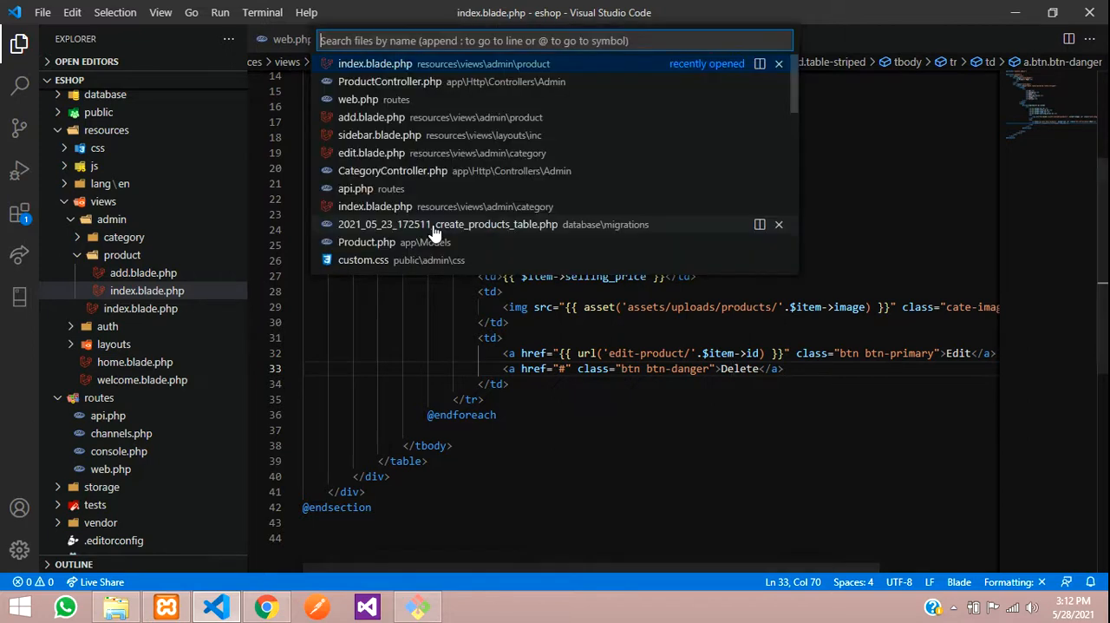
pyautogui.write('cust')
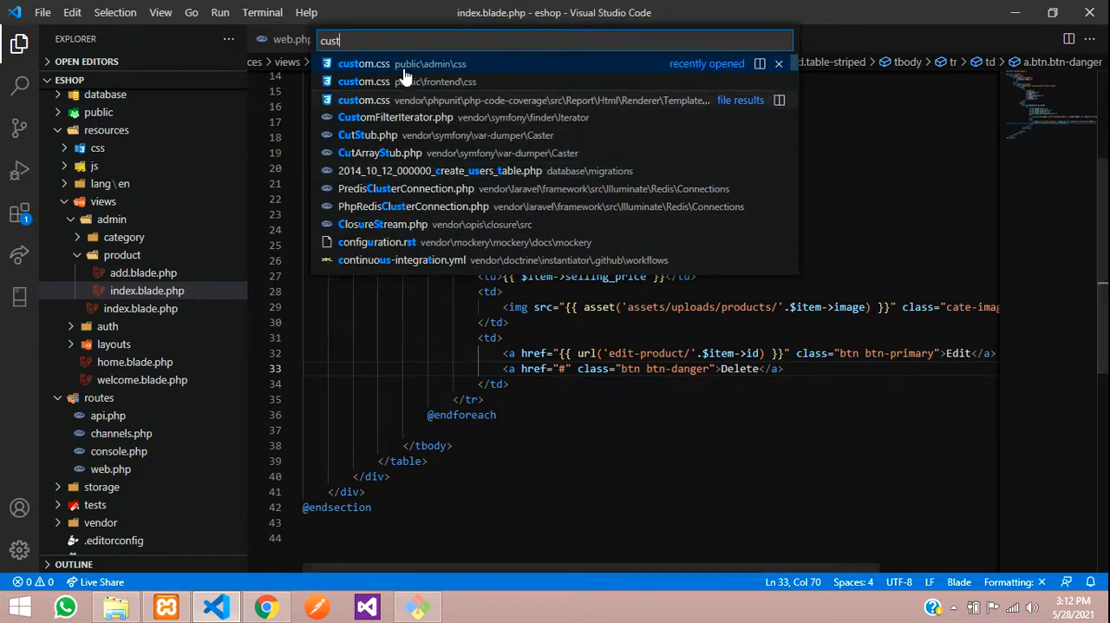
pyautogui.click(364, 62)
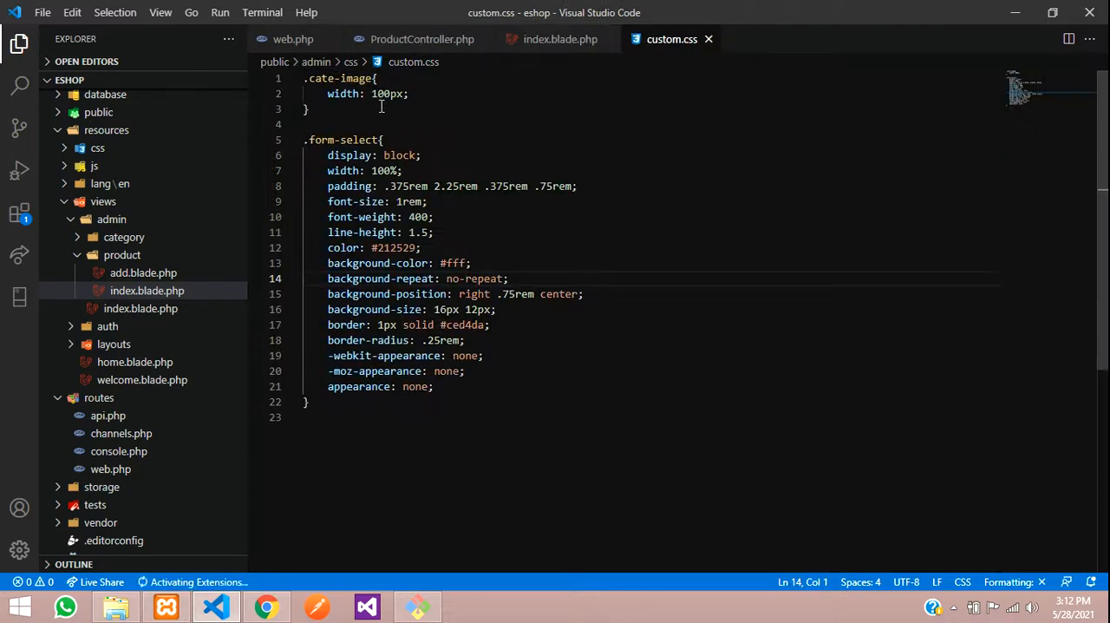
pyautogui.click(385, 93)
pyautogui.write('7')
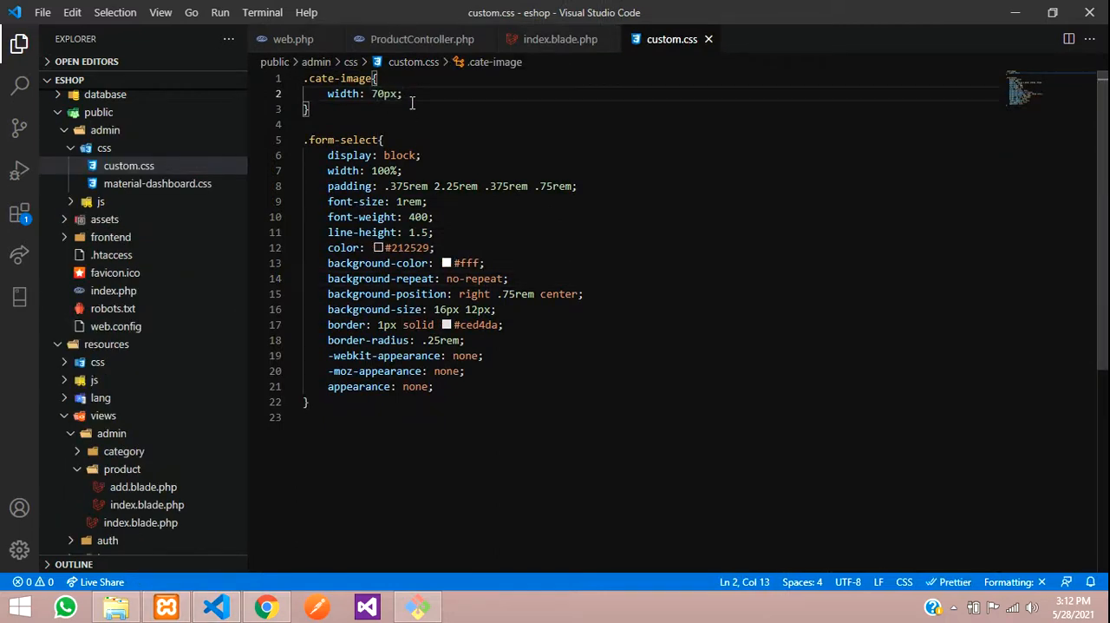
pyautogui.write('height: 70px;')
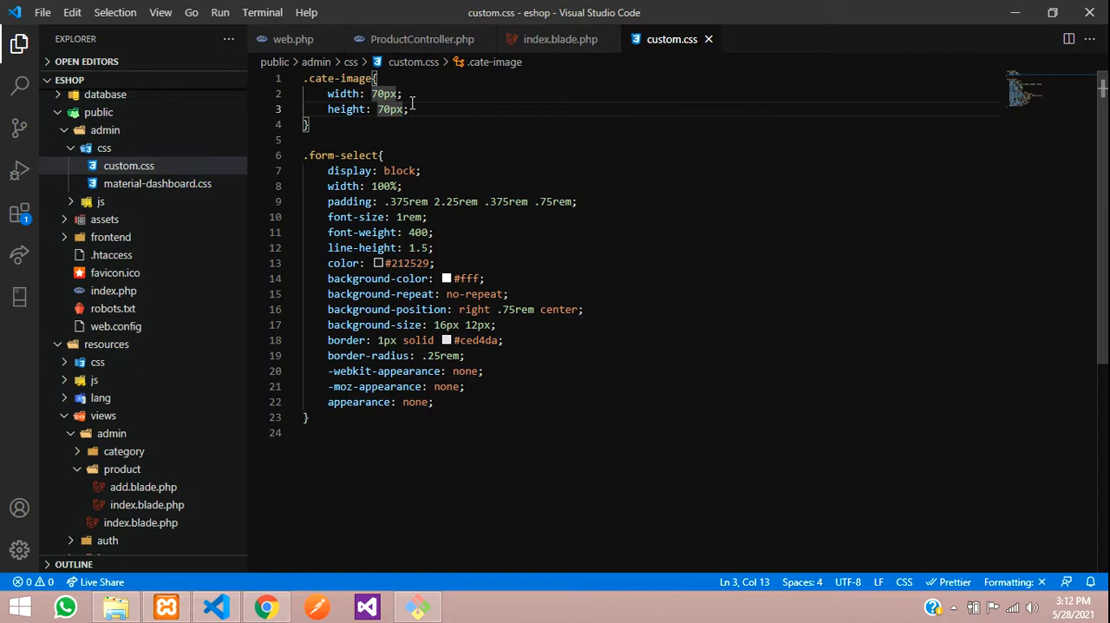
pyautogui.click(559, 39)
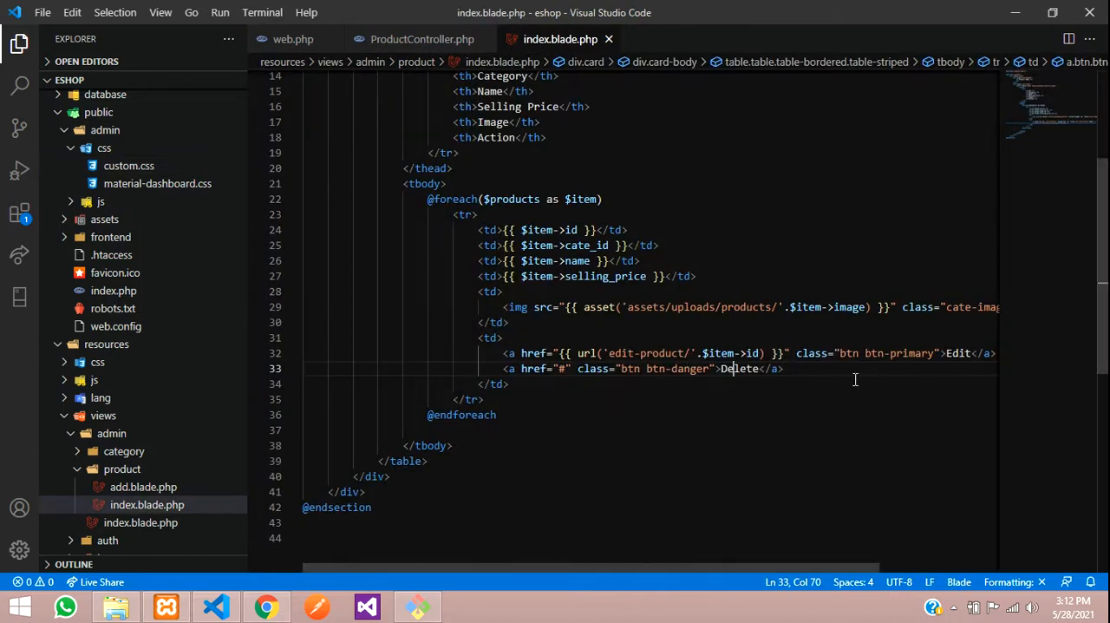
# Add the btn-sm class to the Edit and Delete links
pyautogui.click(940, 354)
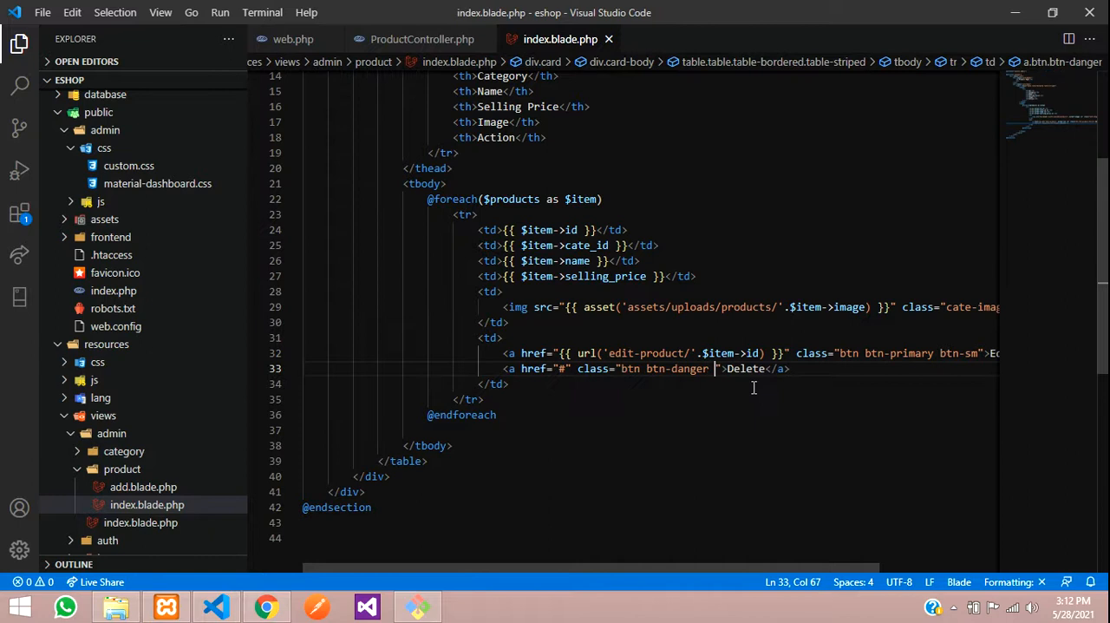
pyautogui.write('btn-sm')
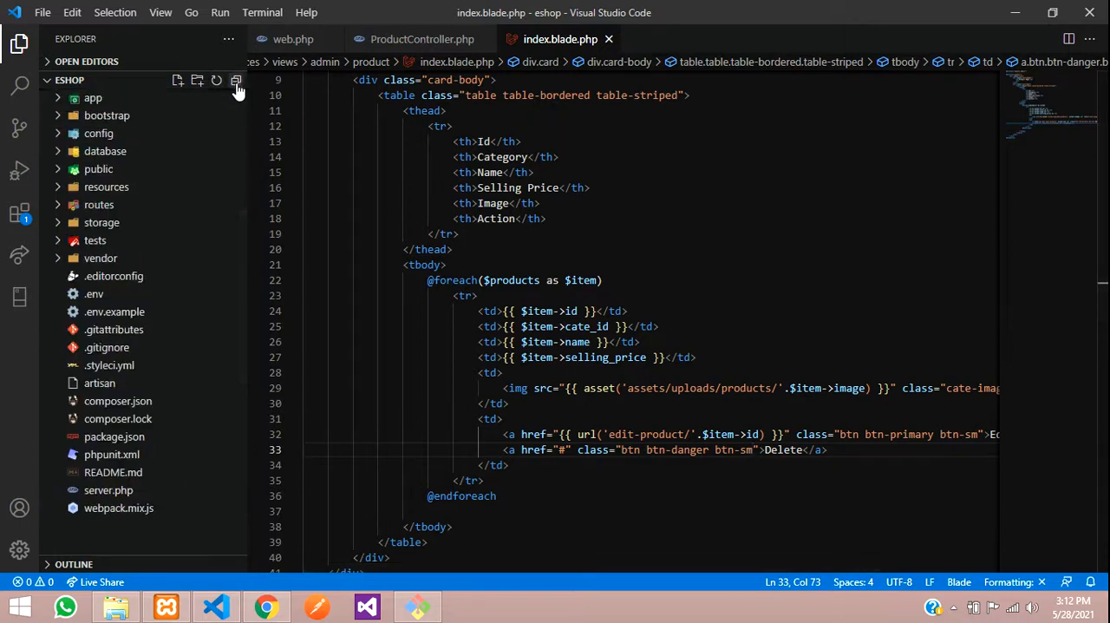
pyautogui.moveTo(100, 222)
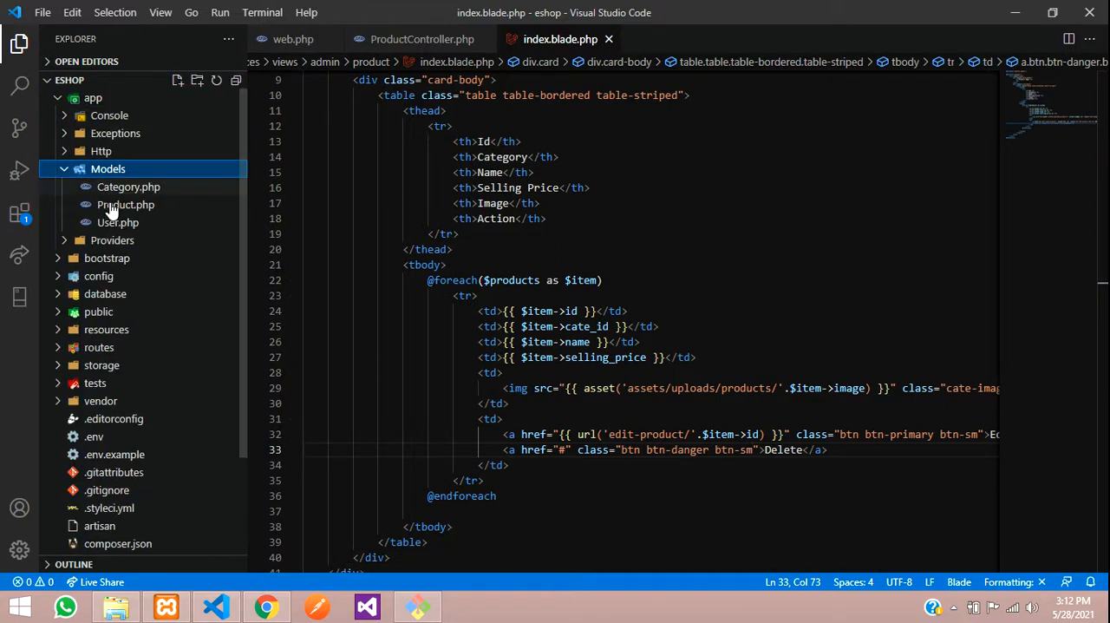
# Start a category() method stub in Product.php and discard the misplaced one outside the class
pyautogui.click(125, 205)
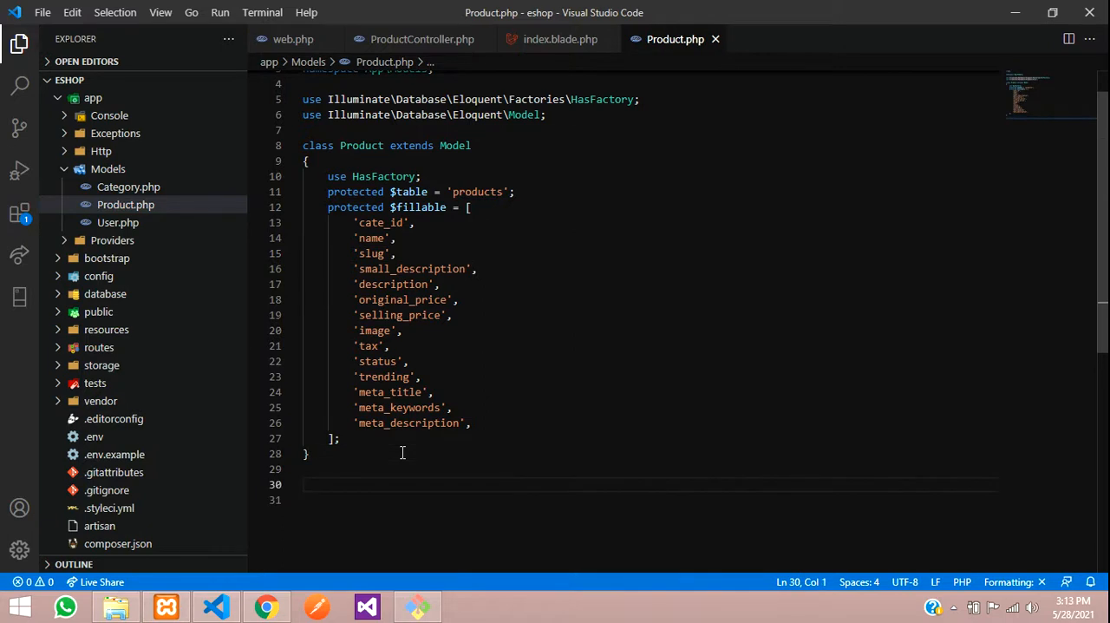
pyautogui.write('public function categ')
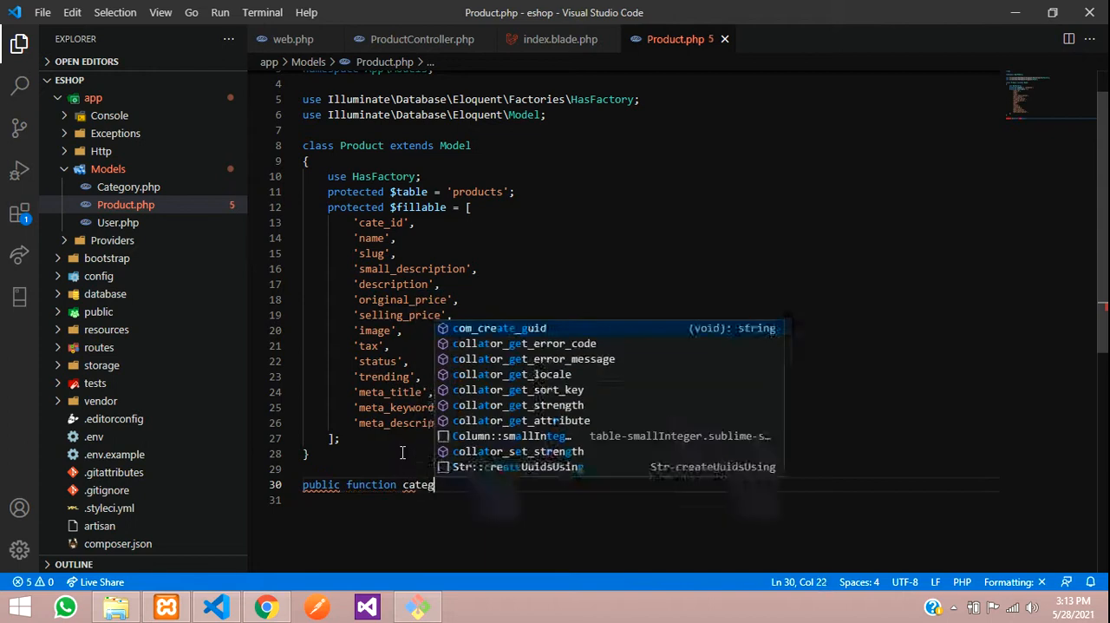
pyautogui.write('o')
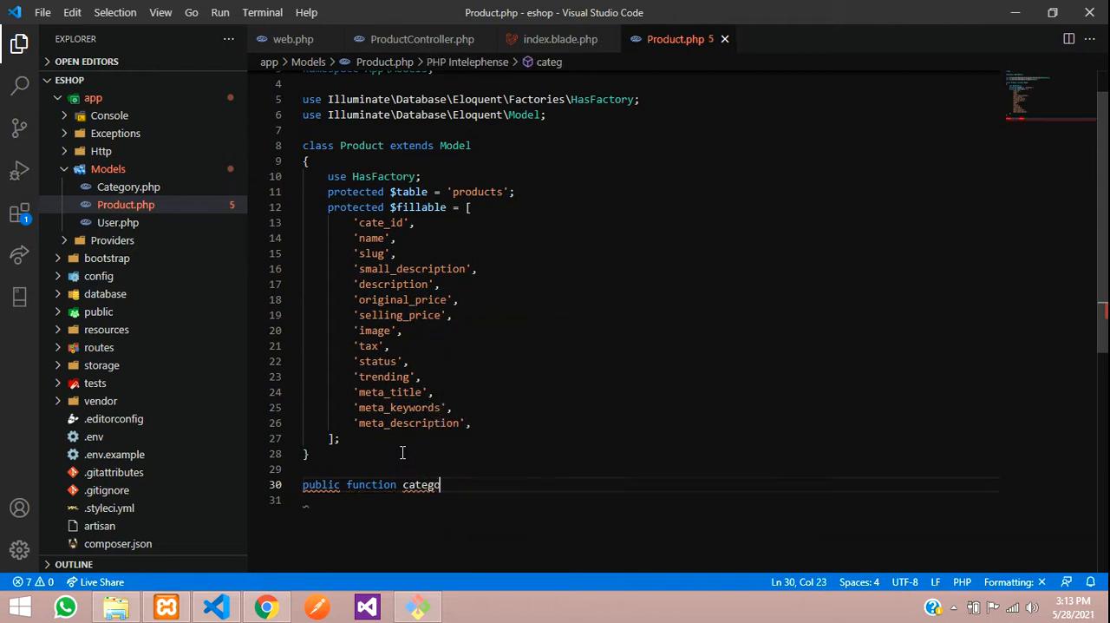
pyautogui.write('ry()')
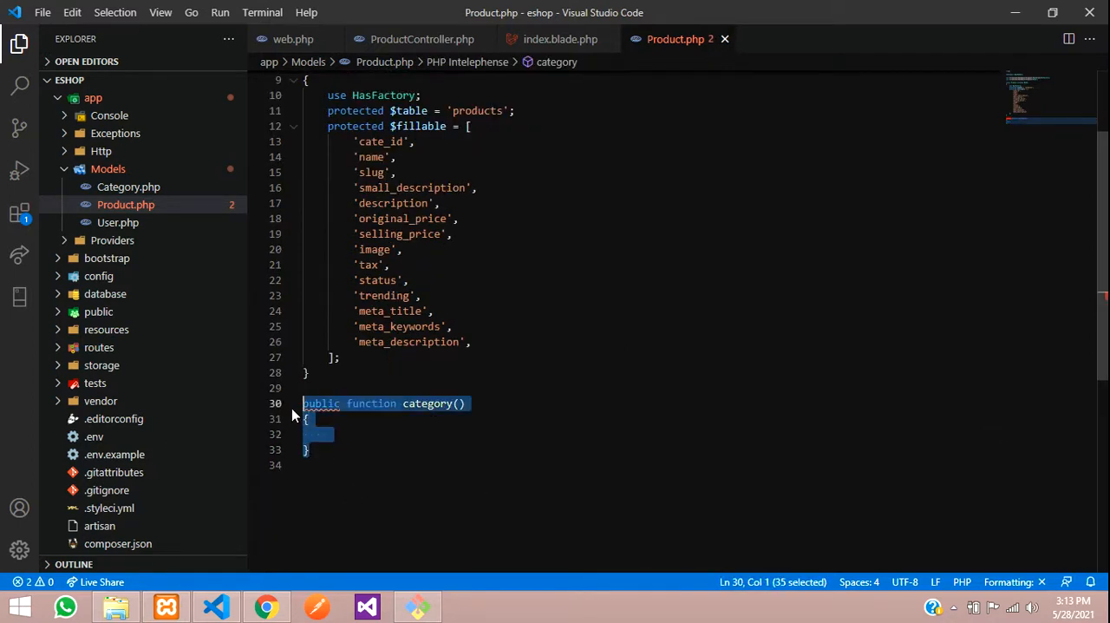
pyautogui.press('Delete')
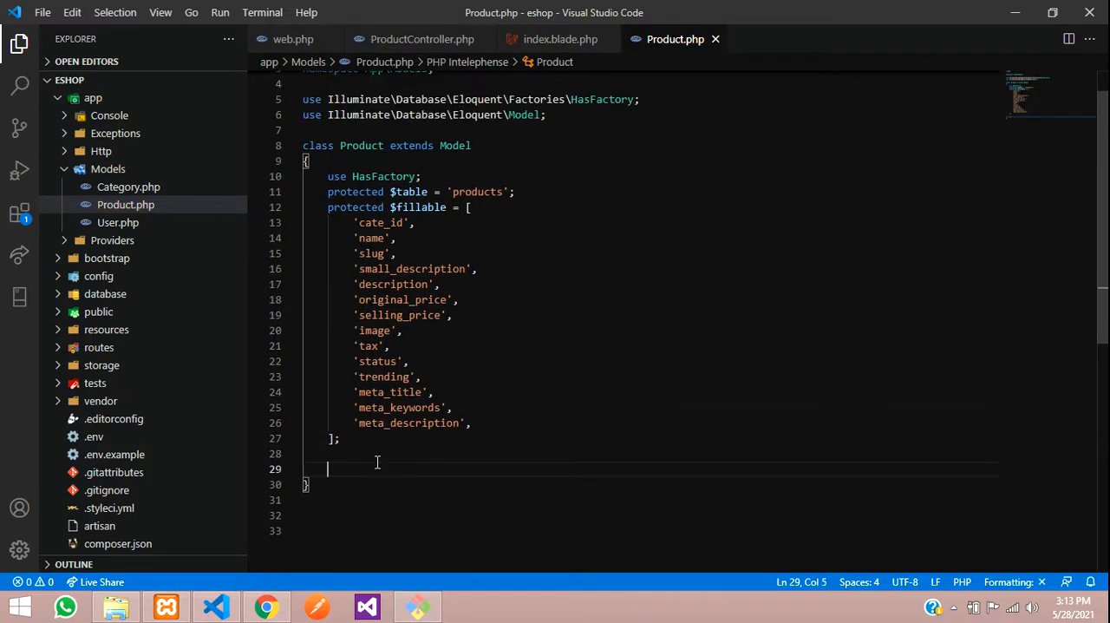
# Write category() returning $this->belongsTo(Category::class, 'cate_id', 'id')
pyautogui.write('public function category()')
pyautogui.write('{')
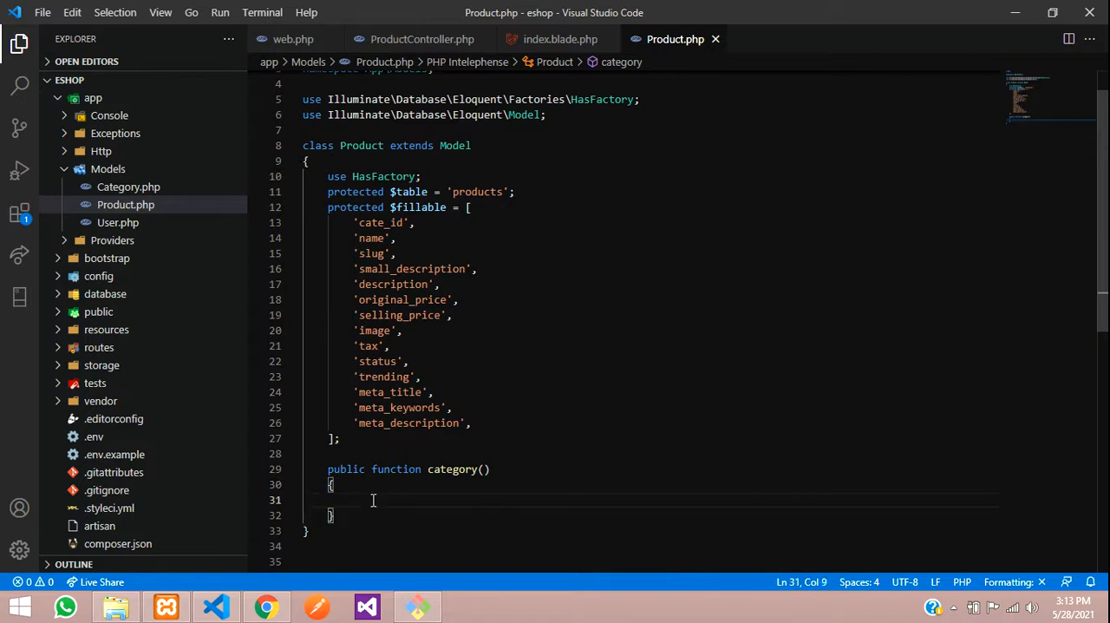
pyautogui.write('return $this')
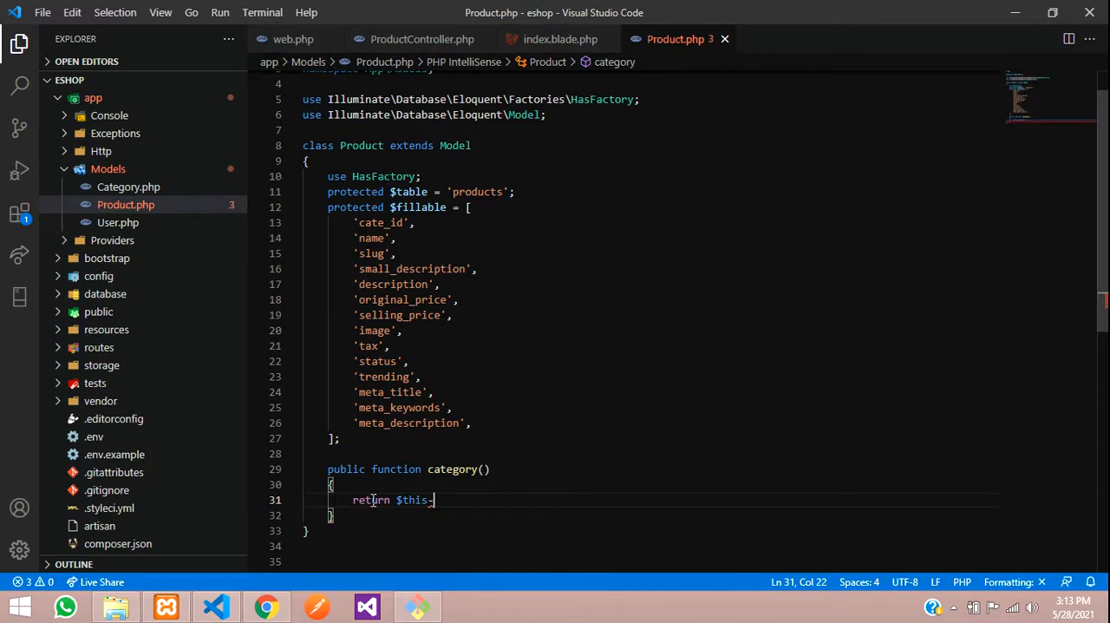
pyautogui.write('->beli')
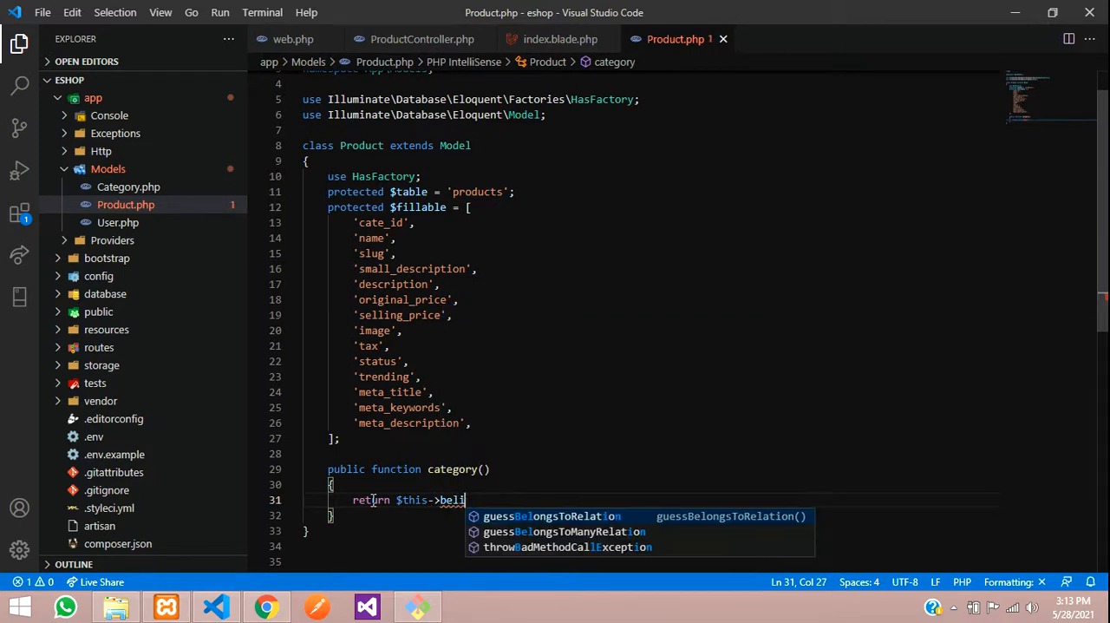
pyautogui.write('ongsTo(')
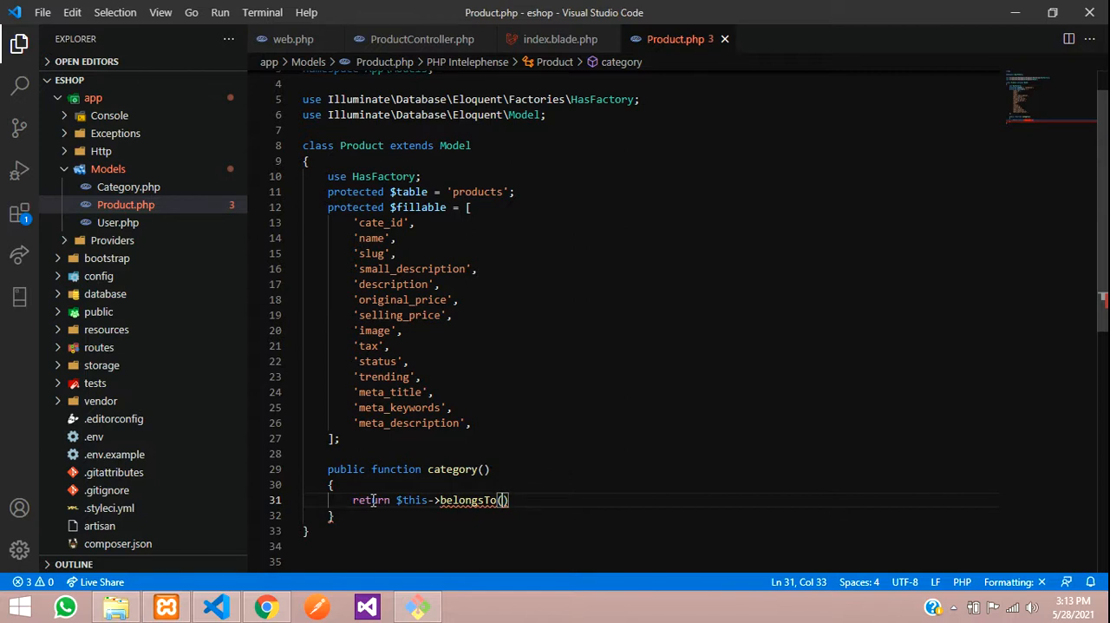
pyautogui.write('Category')
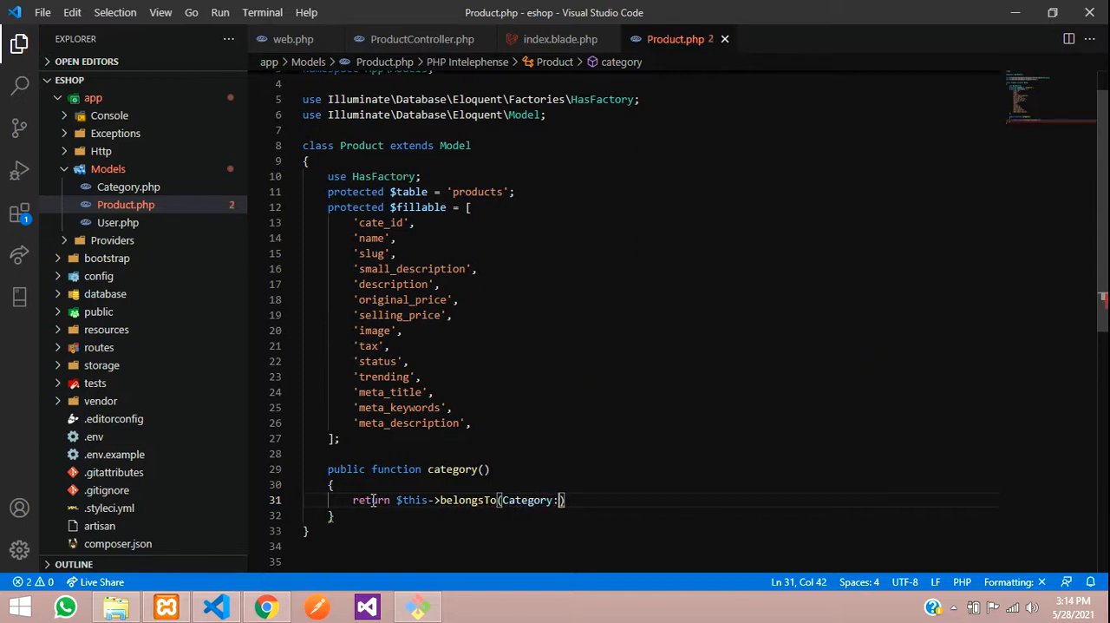
pyautogui.write('::class')
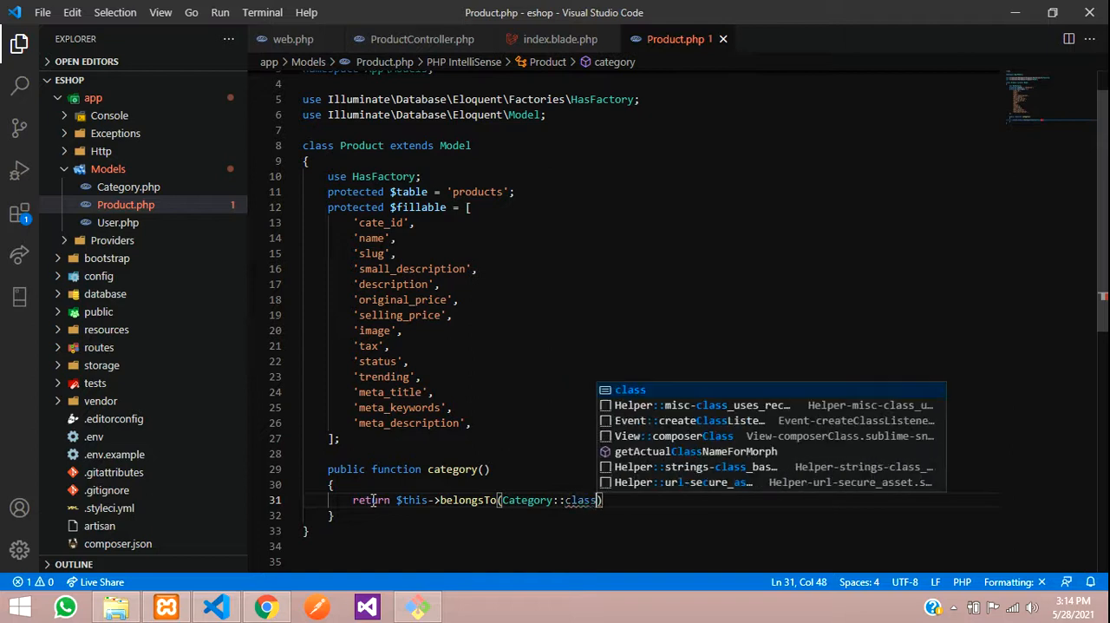
pyautogui.write(", '', '")
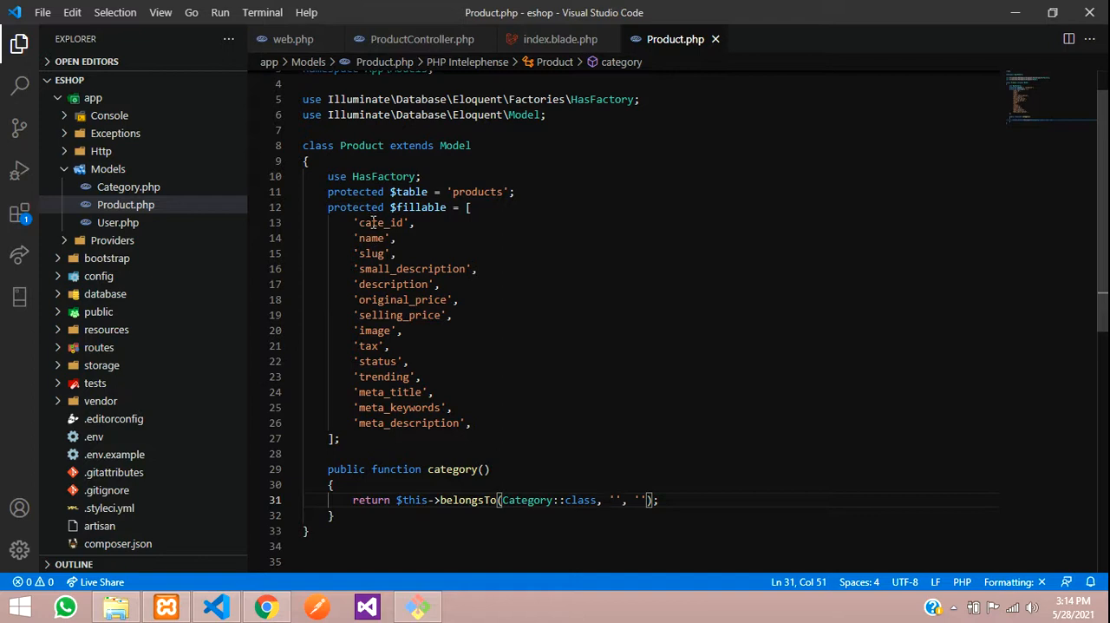
pyautogui.doubleClick(380, 222)
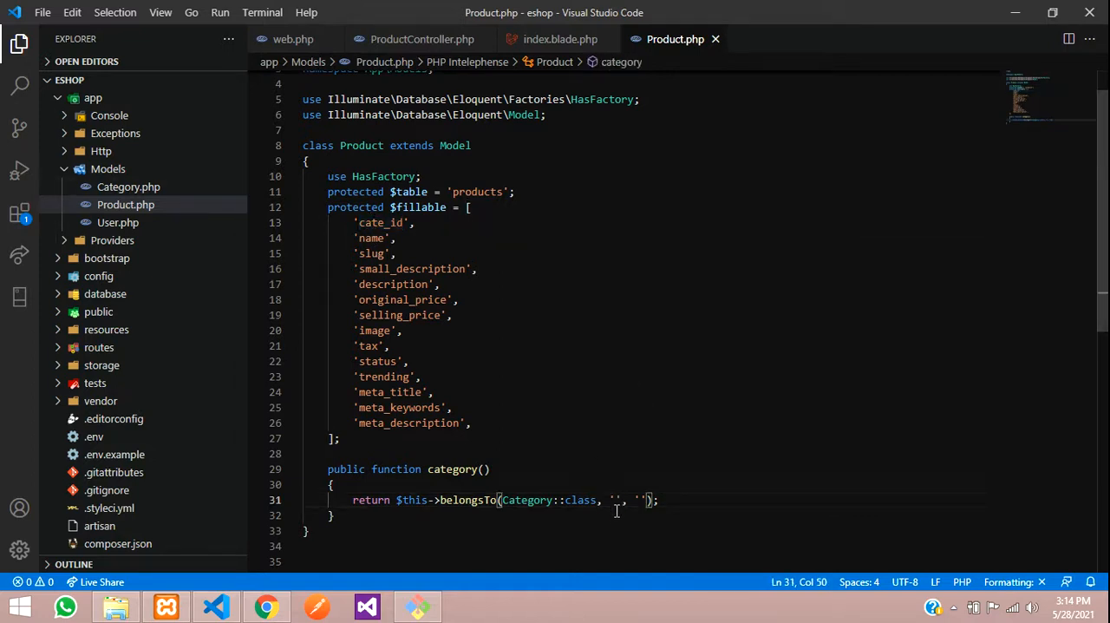
pyautogui.write('cate_id')
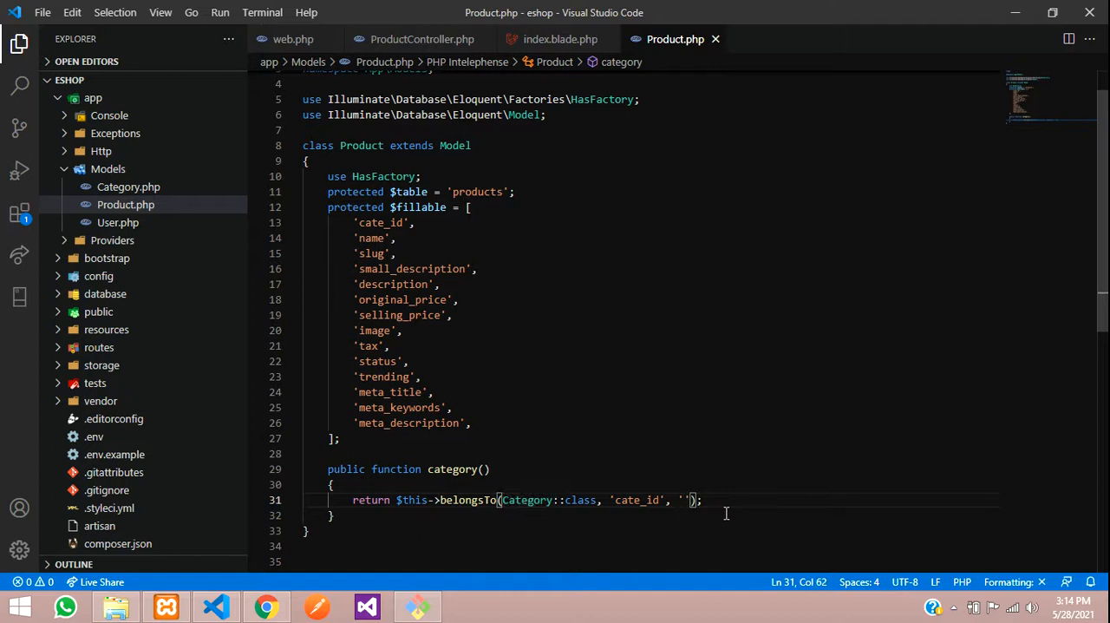
pyautogui.write('id')
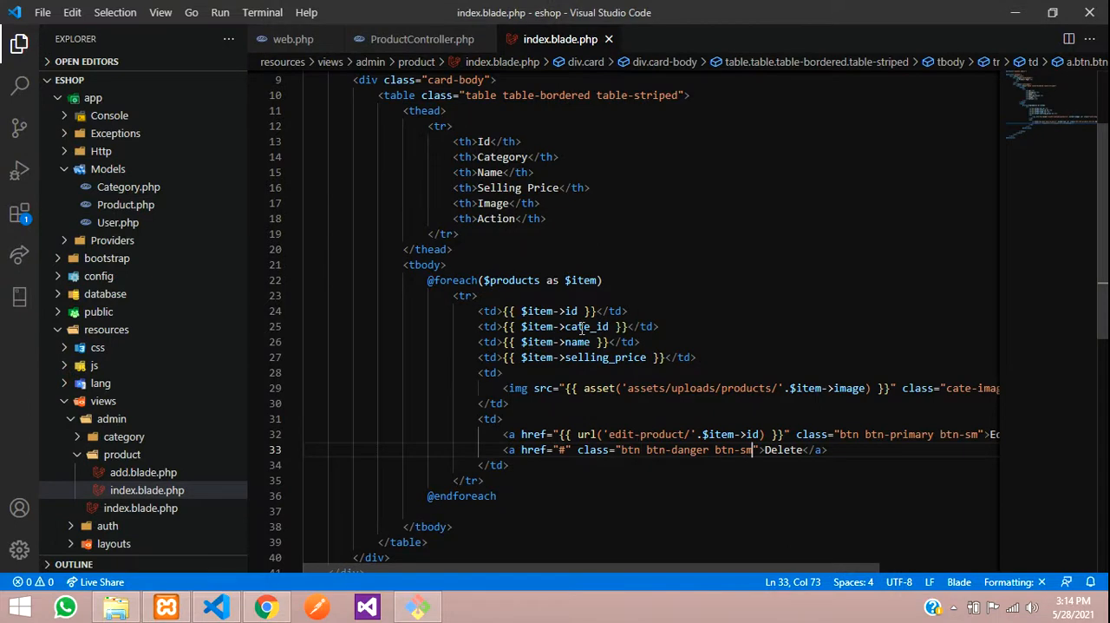
# Replace $item->cate_id in the Category cell with $item->category-> using the method name from Product.php
pyautogui.doubleClick(586, 326)
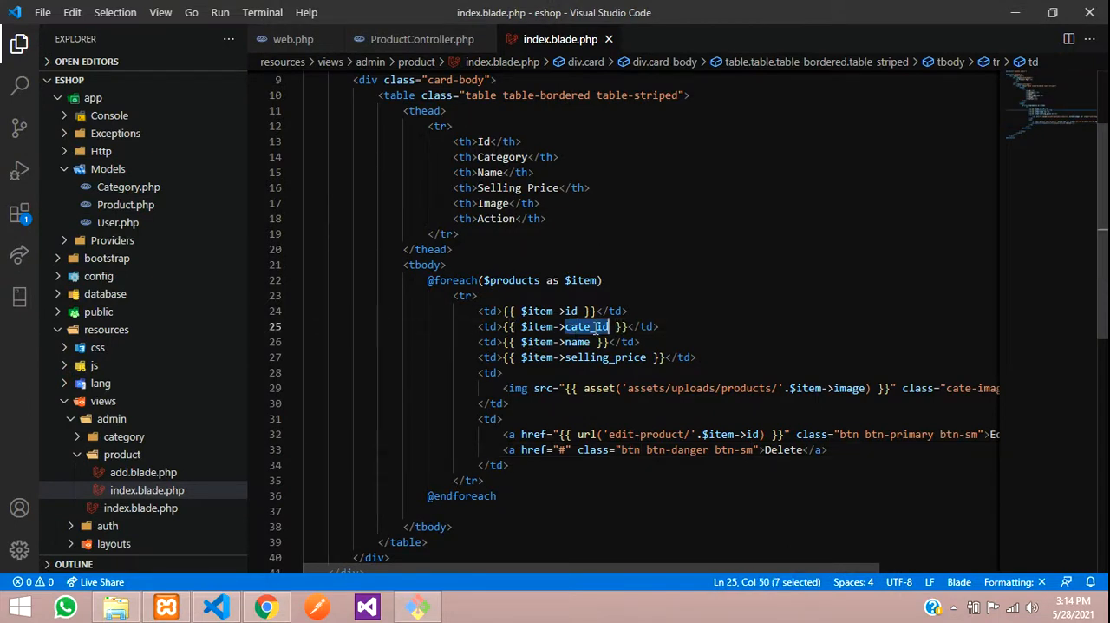
pyautogui.press('Delete')
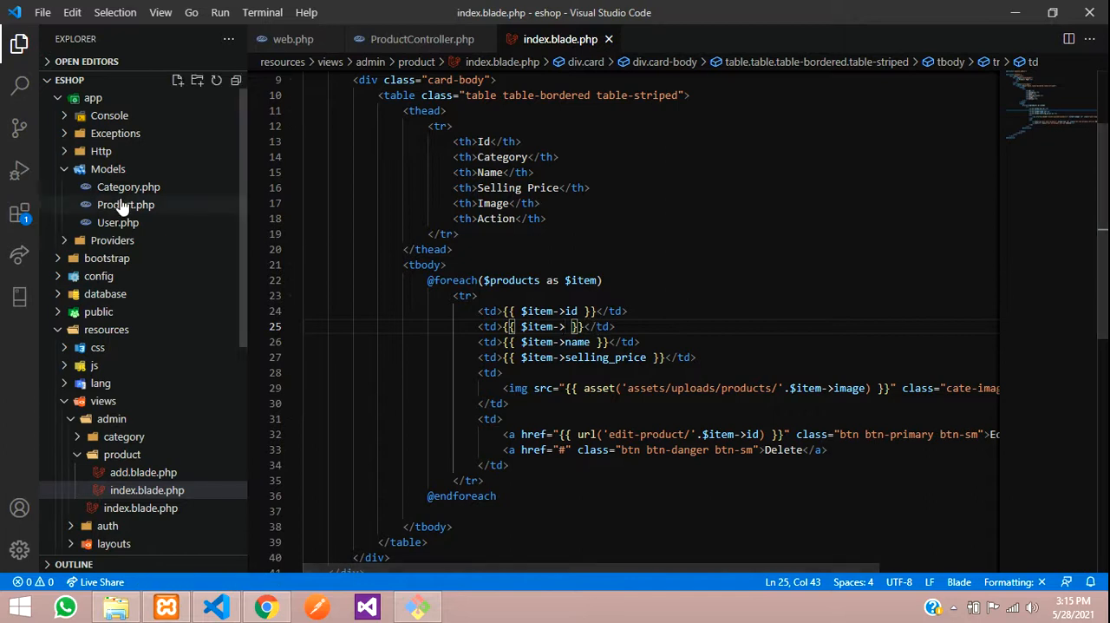
pyautogui.click(125, 204)
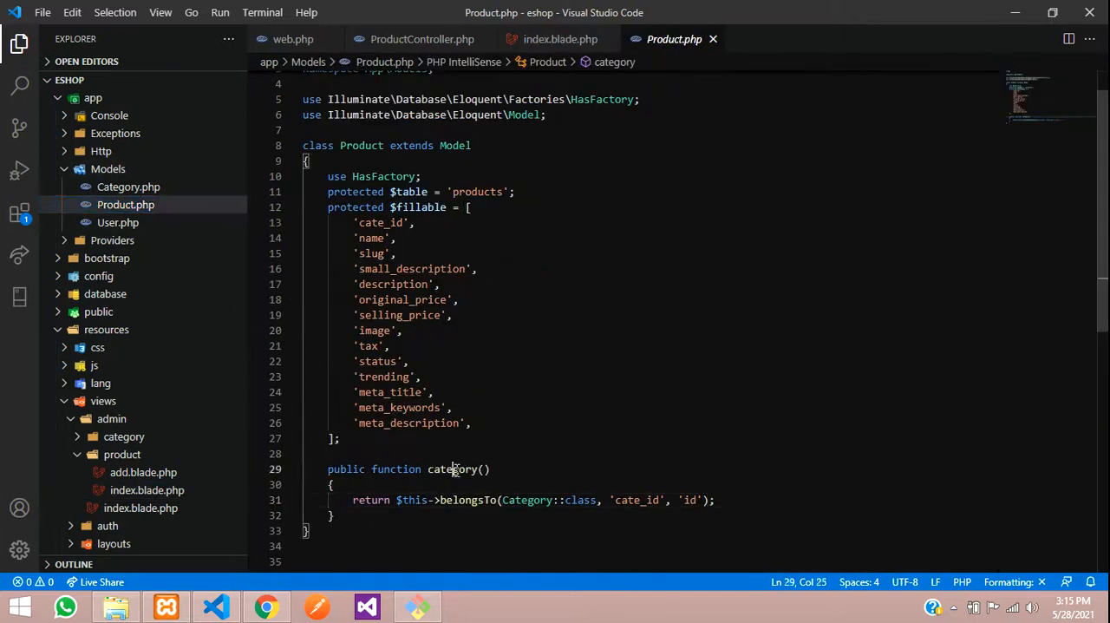
pyautogui.doubleClick(451, 469)
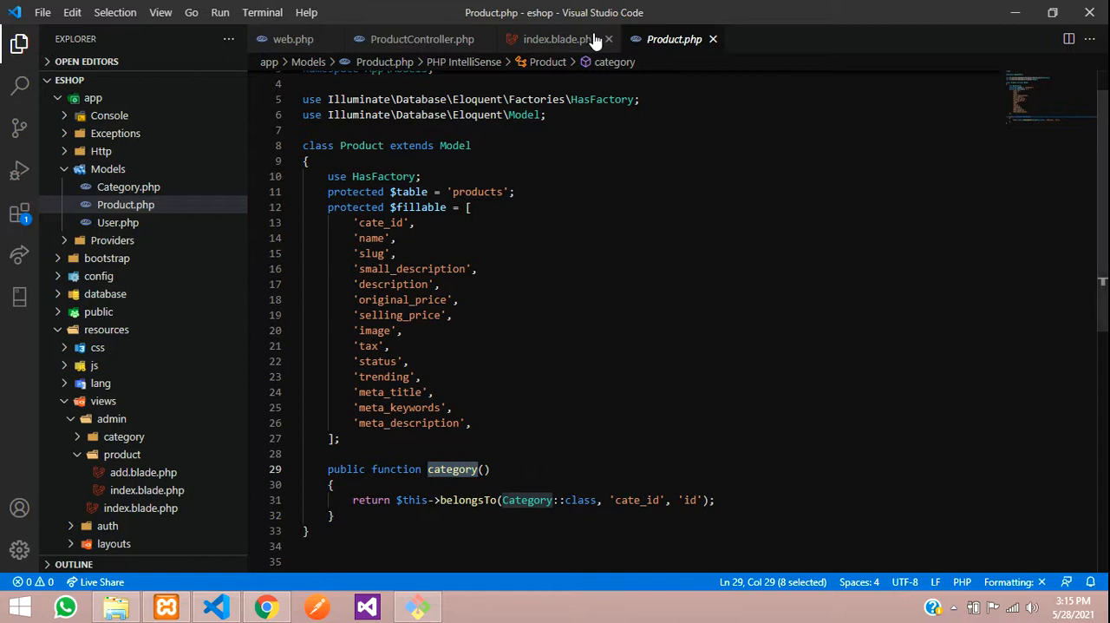
pyautogui.click(558, 38)
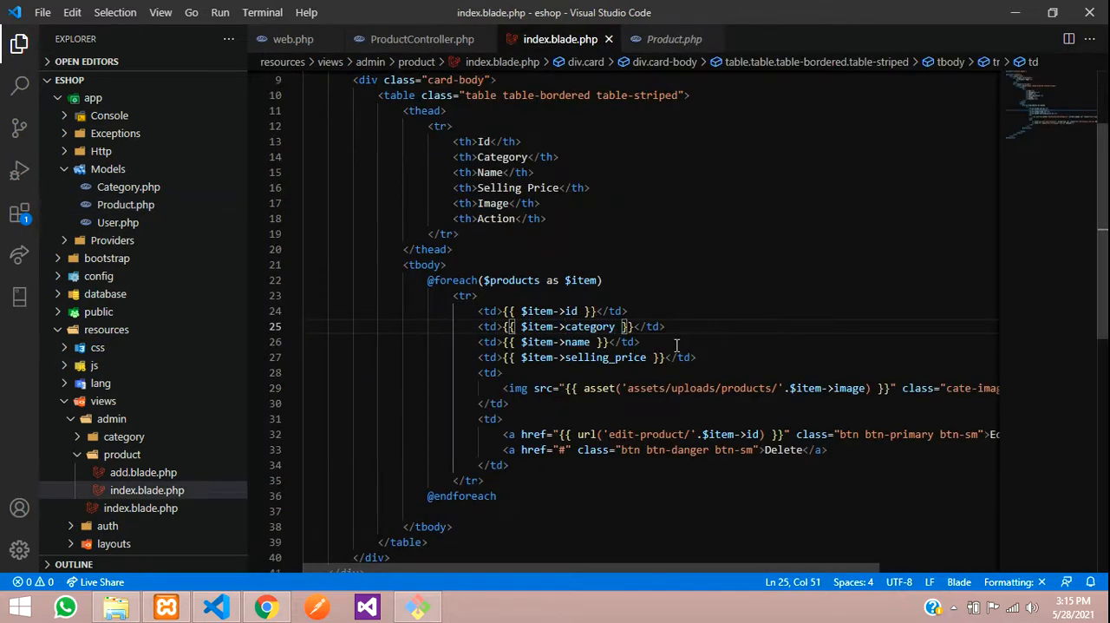
pyautogui.write('->')
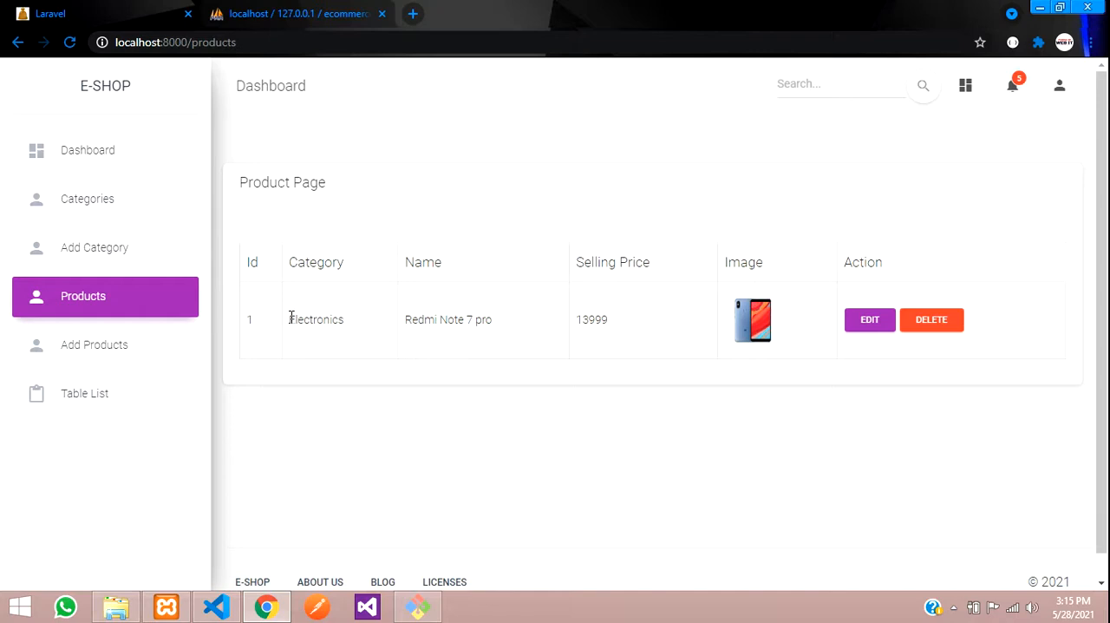
pyautogui.moveTo(291, 326)
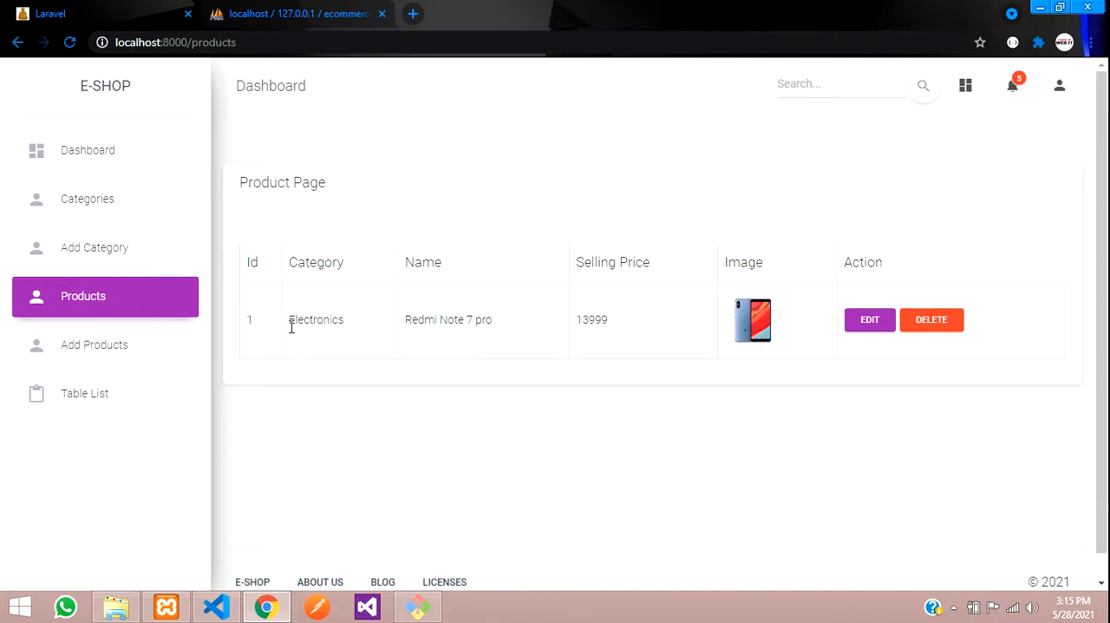
pyautogui.moveTo(361, 383)
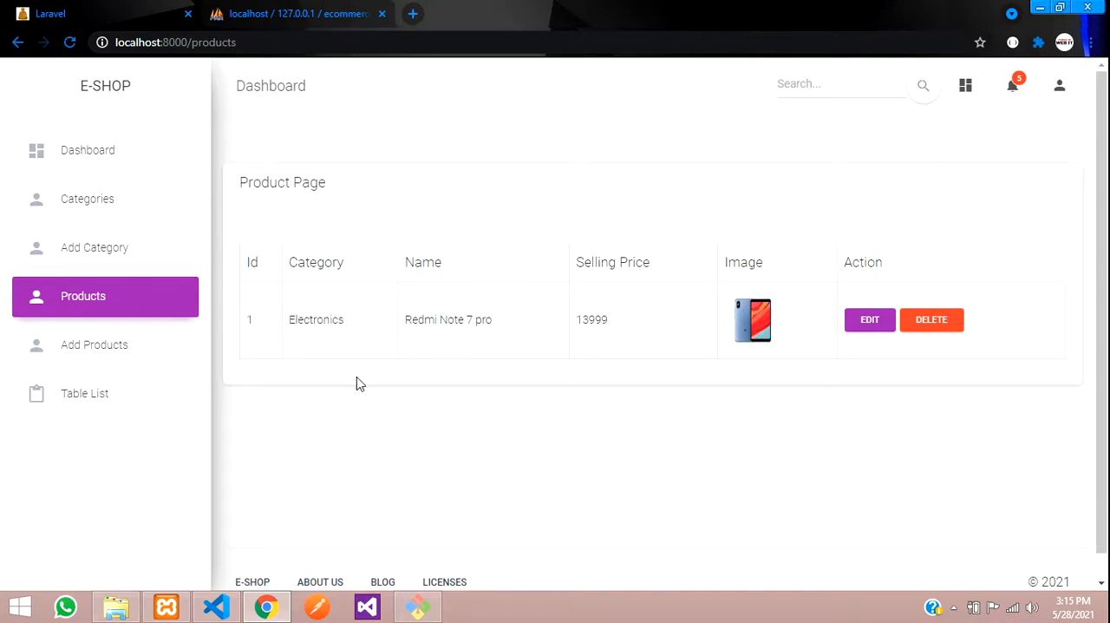
pyautogui.moveTo(297, 336)
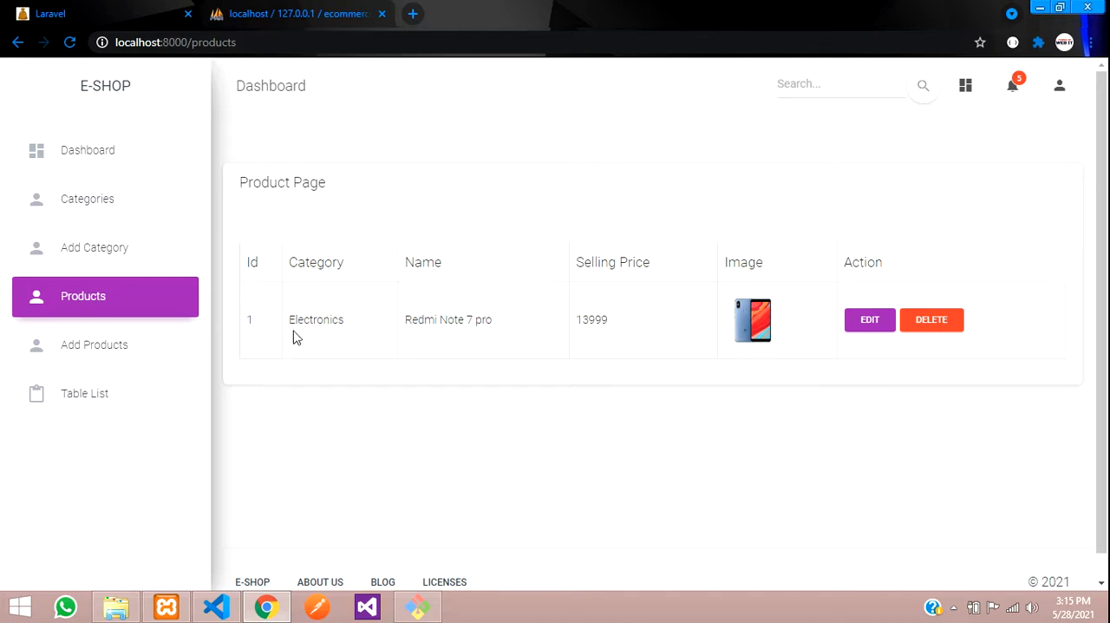
# Select the Category value on the refreshed products page to confirm it reads Electronics
pyautogui.doubleClick(316, 319)
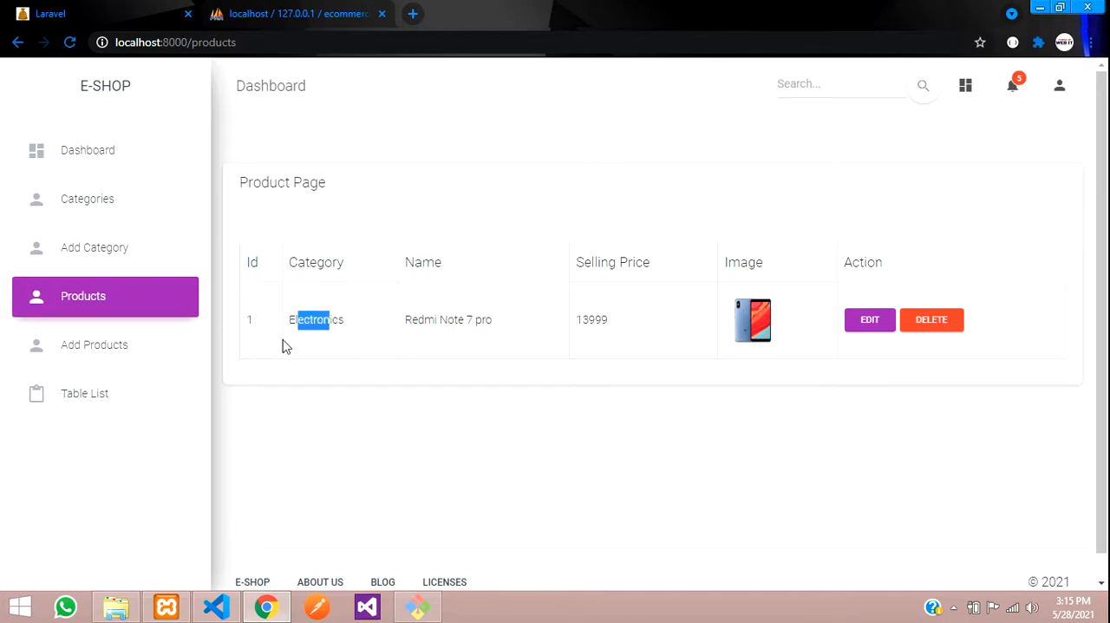
pyautogui.doubleClick(316, 319)
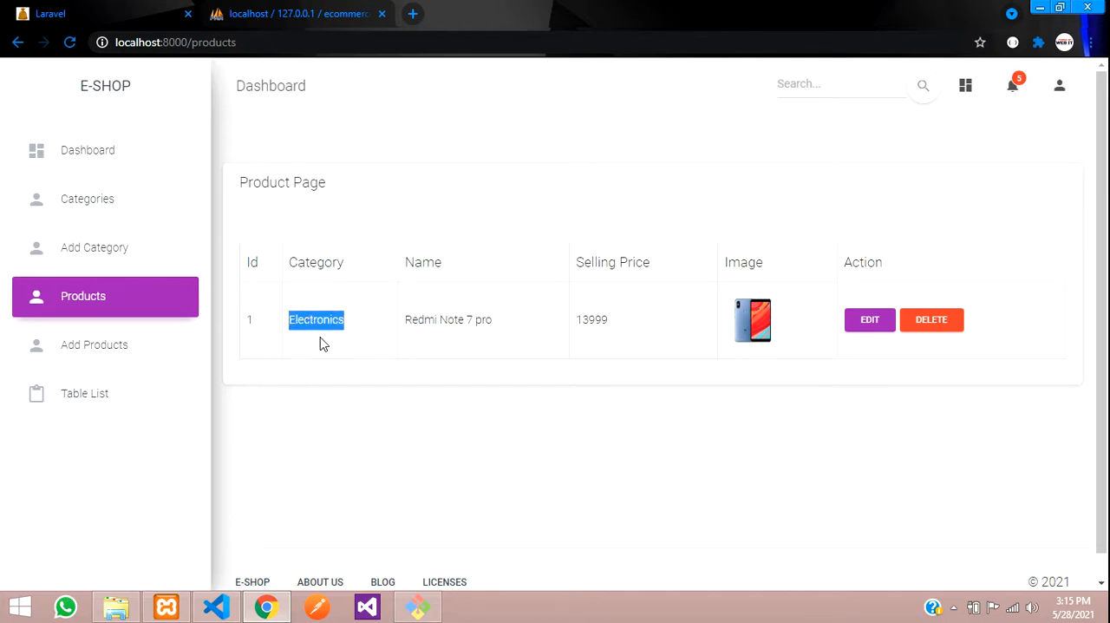
pyautogui.moveTo(472, 360)
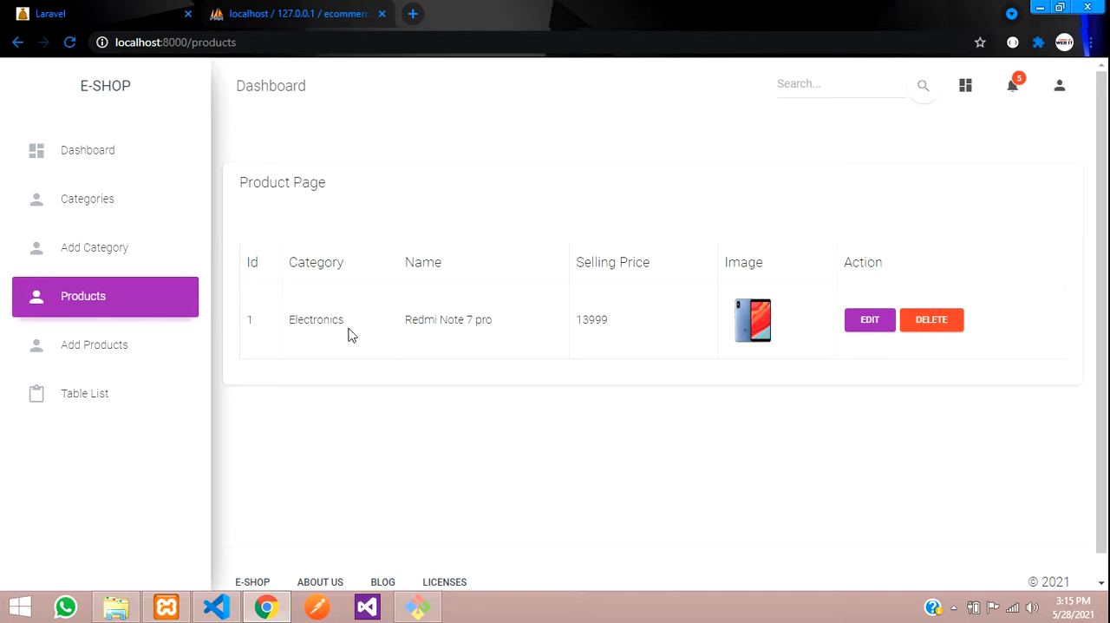
pyautogui.moveTo(881, 319)
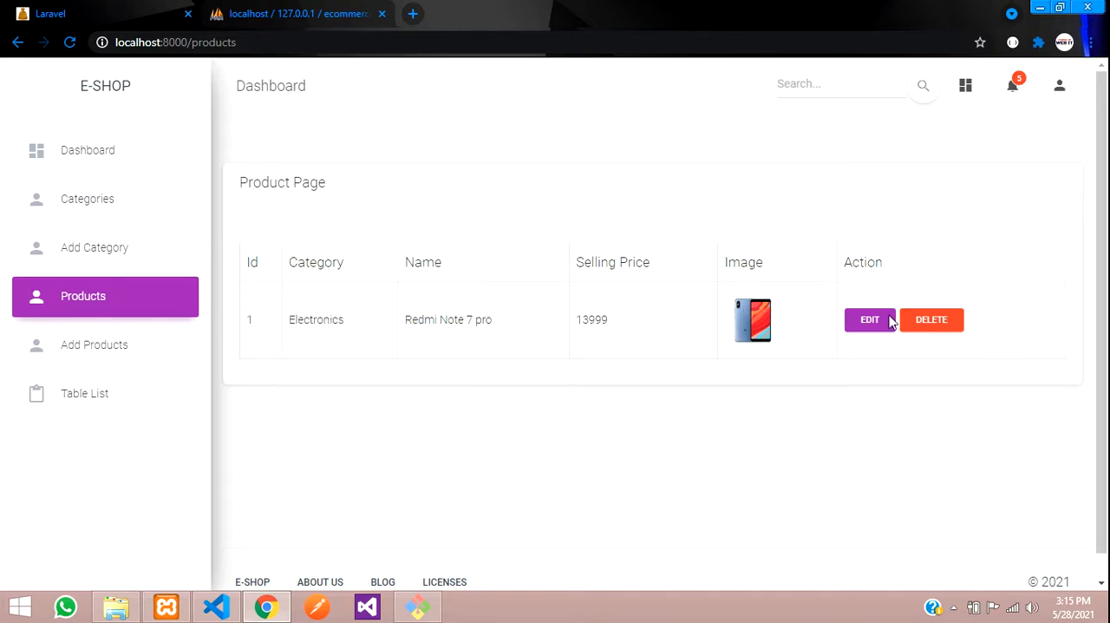
pyautogui.moveTo(534, 347)
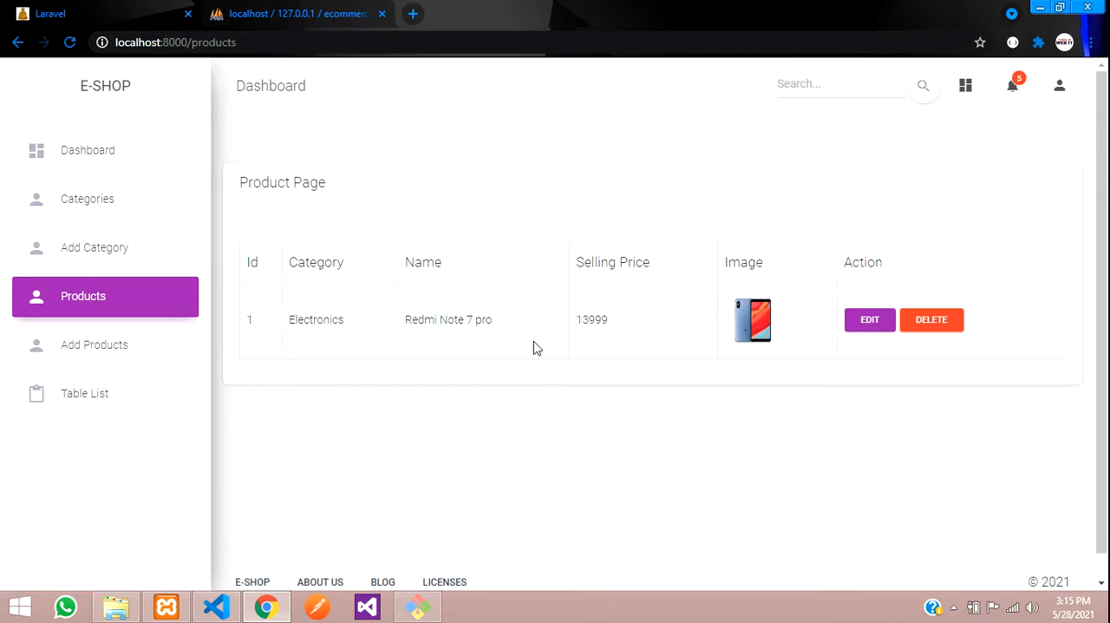